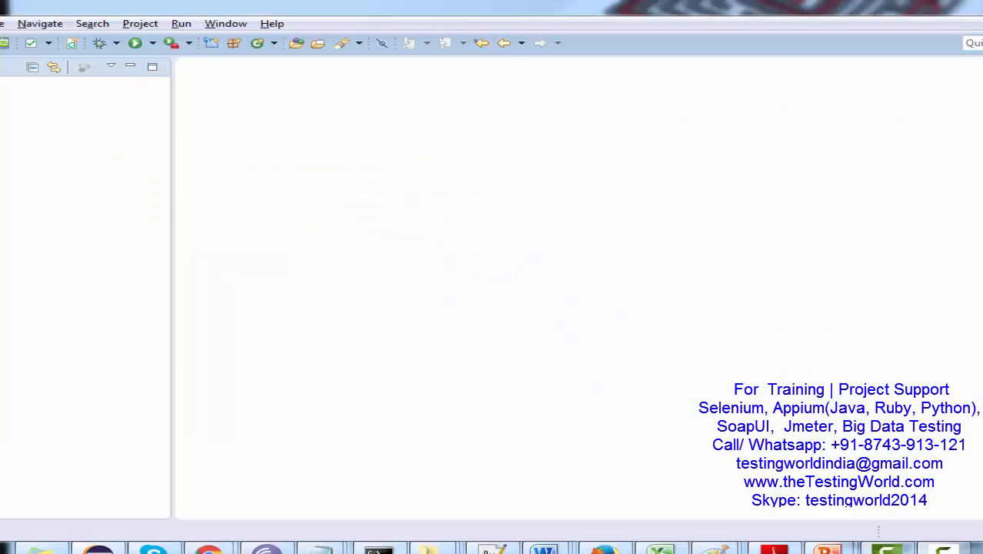
Create a Java project named DataDrivenAutomation and expand it in Package Explorer
click(11, 25)
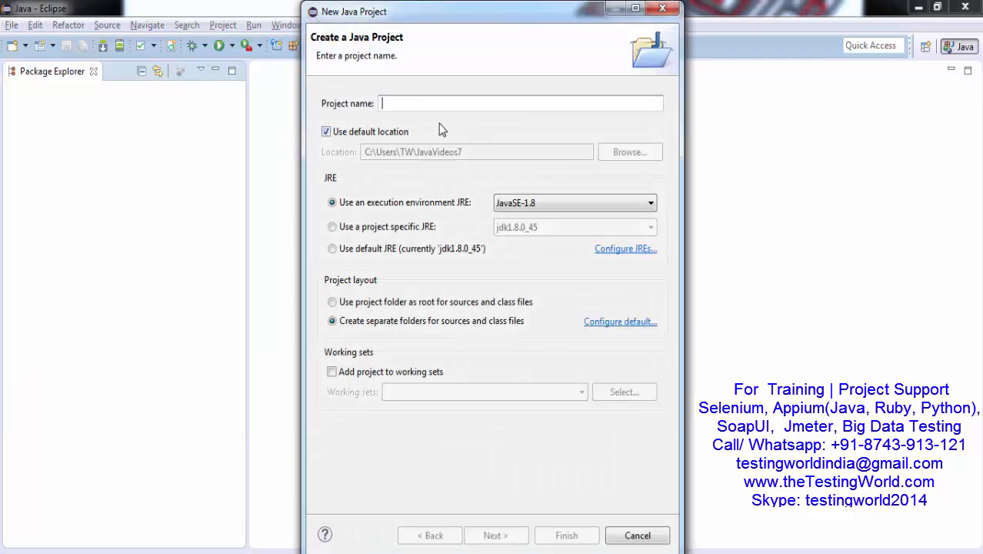
text(Data)
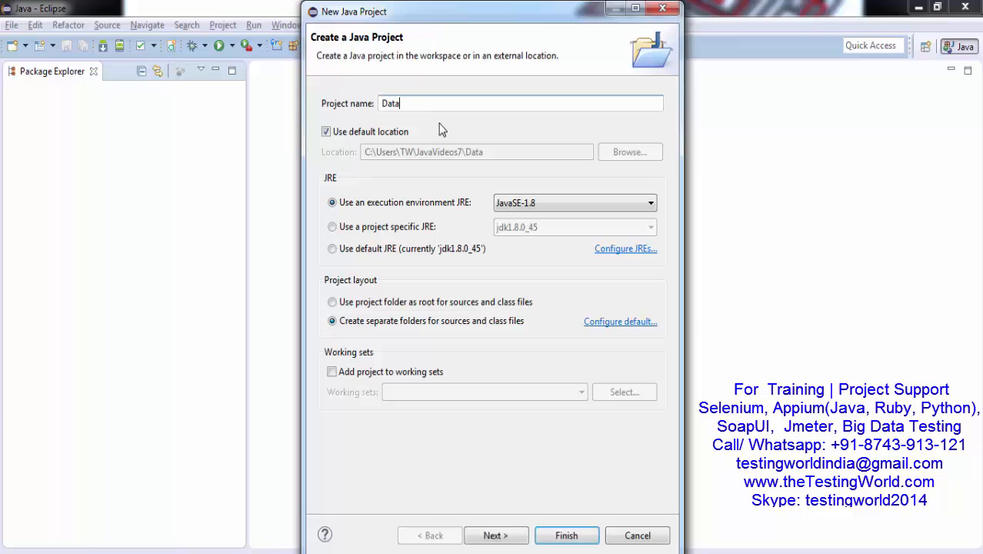
text(Driven)
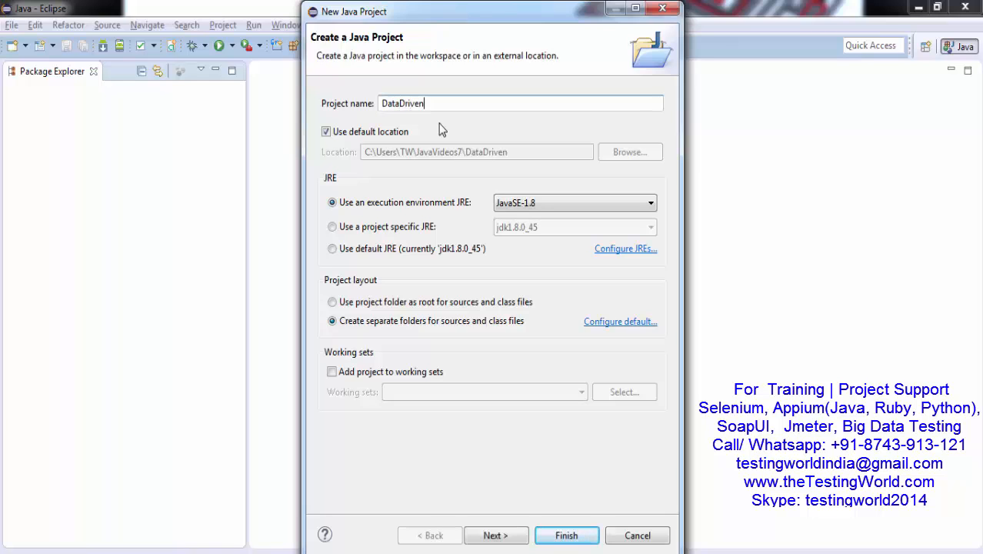
text(Automation)
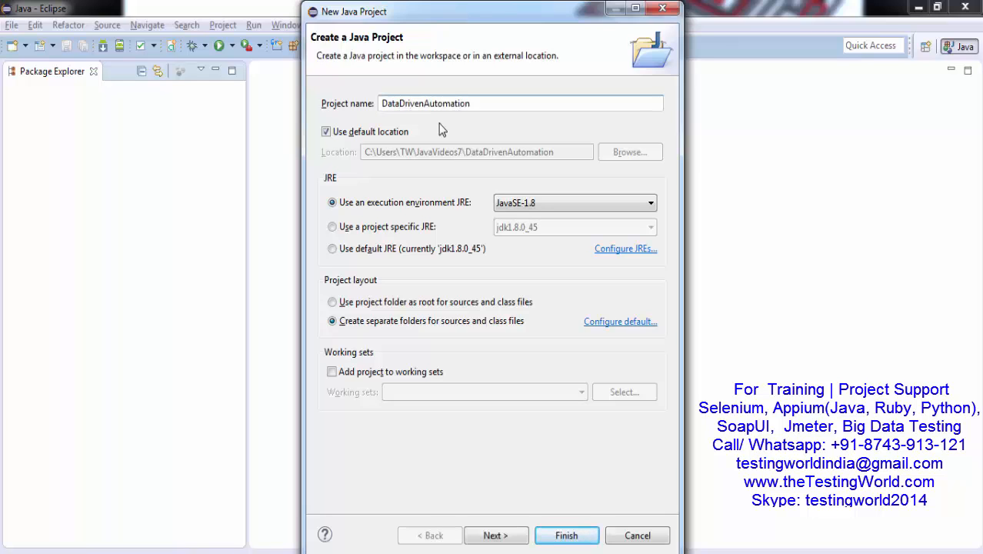
click(567, 536)
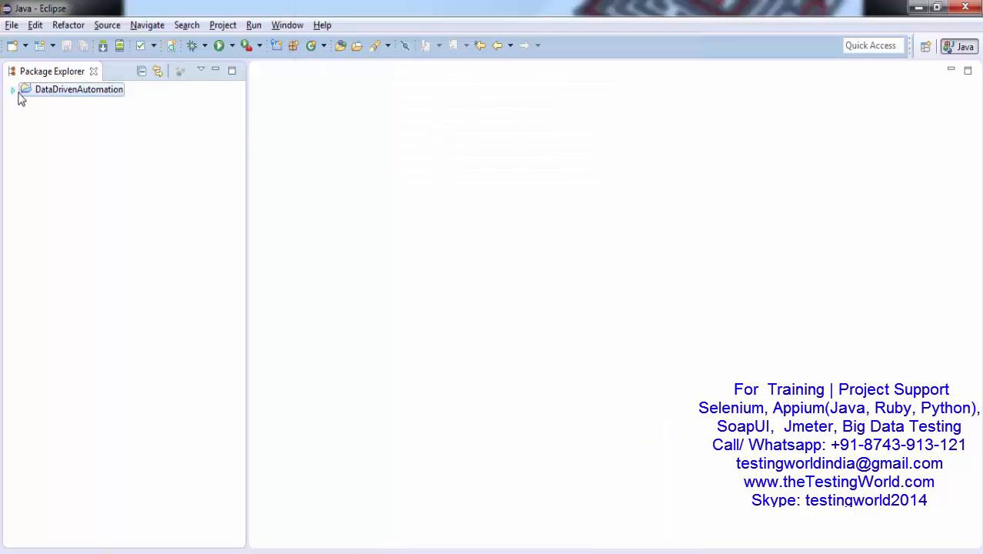
click(12, 89)
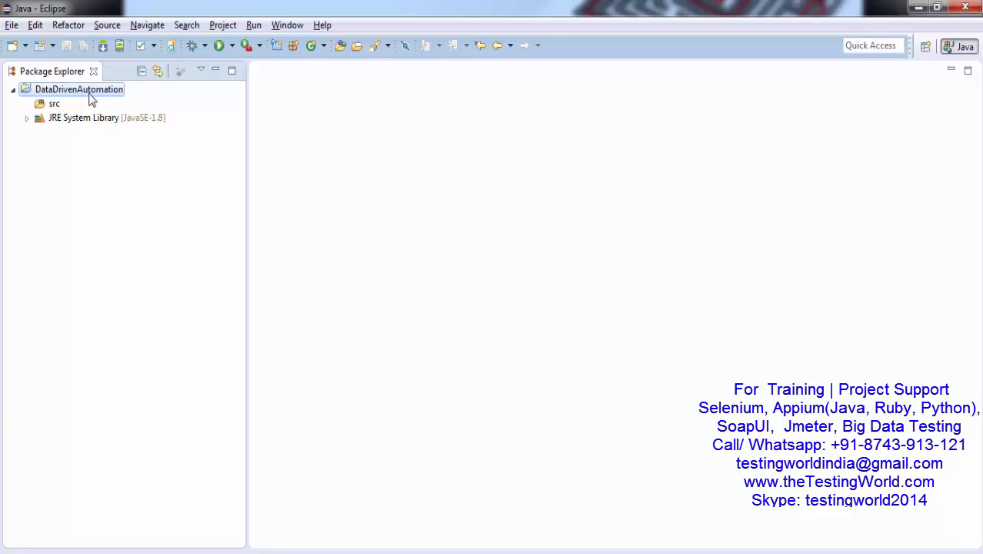
Convert DataDrivenAutomation to a Maven project, creating pom.xml with default coordinates
right_click(78, 89)
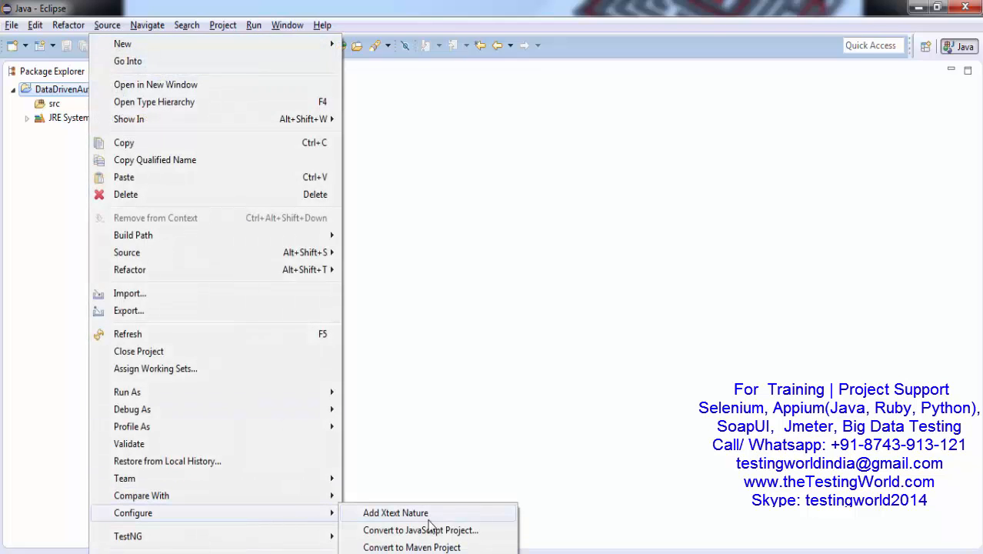
click(412, 547)
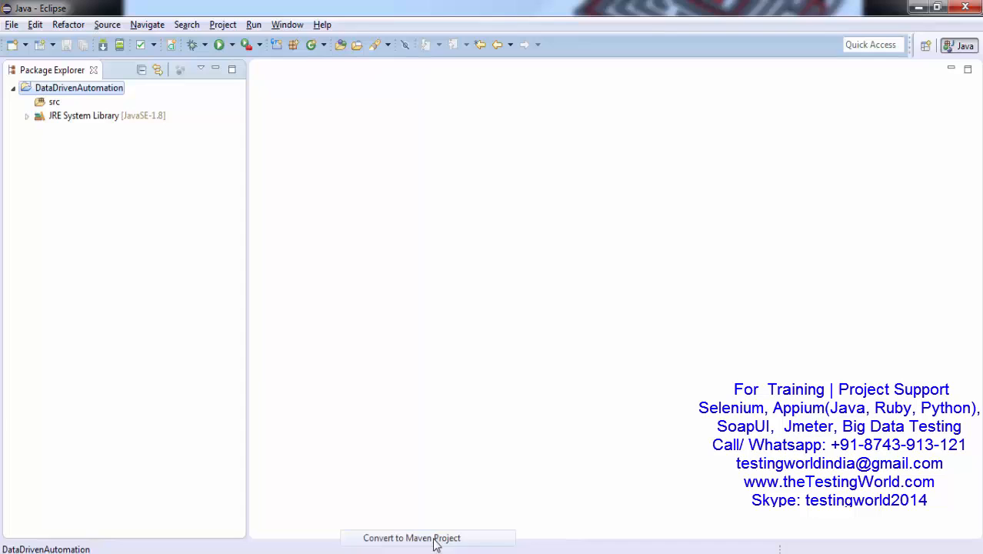
mouse_move(438, 545)
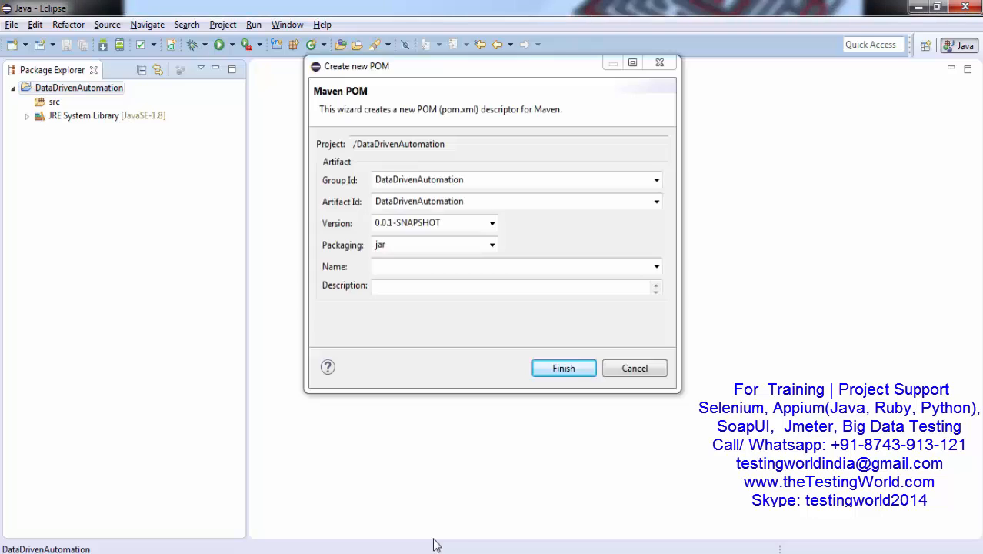
mouse_move(563, 368)
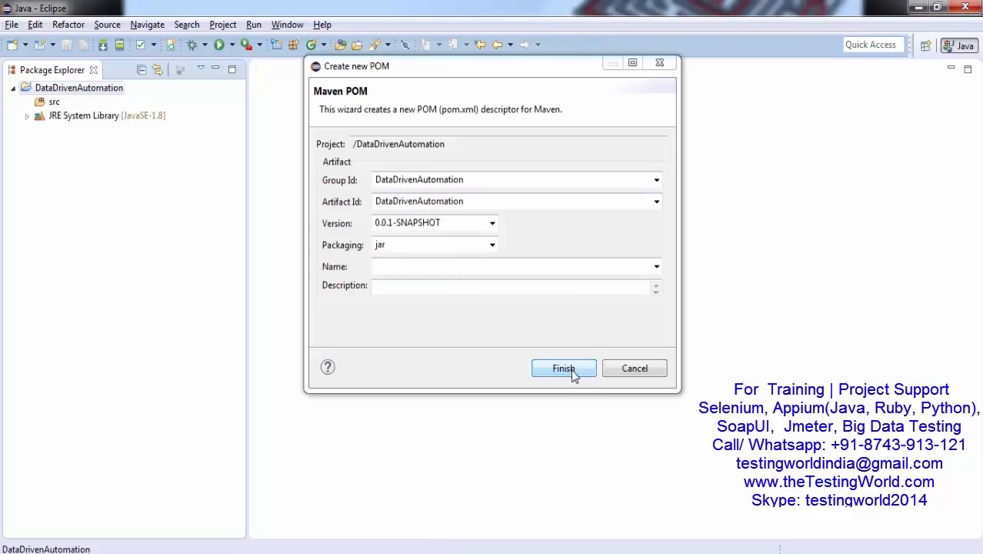
click(563, 367)
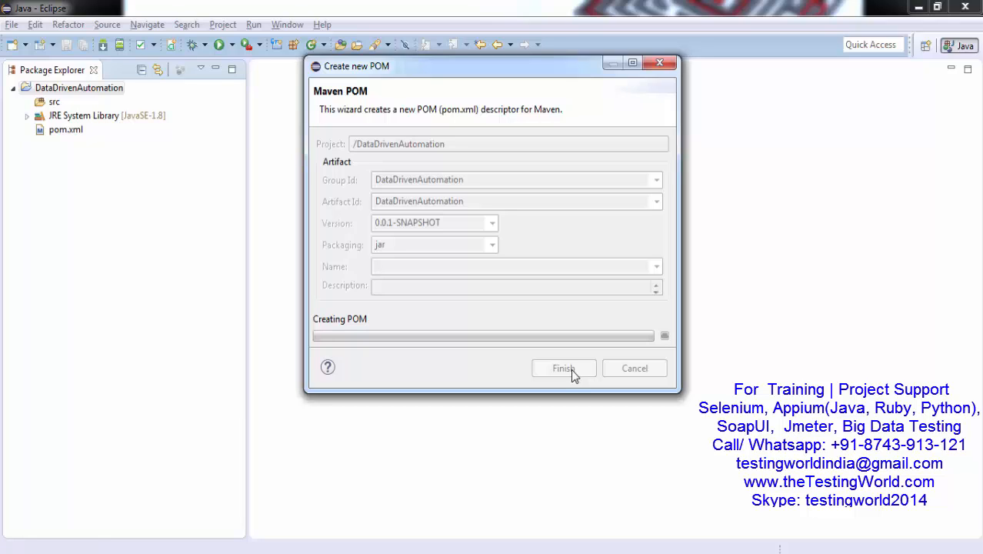
click(563, 367)
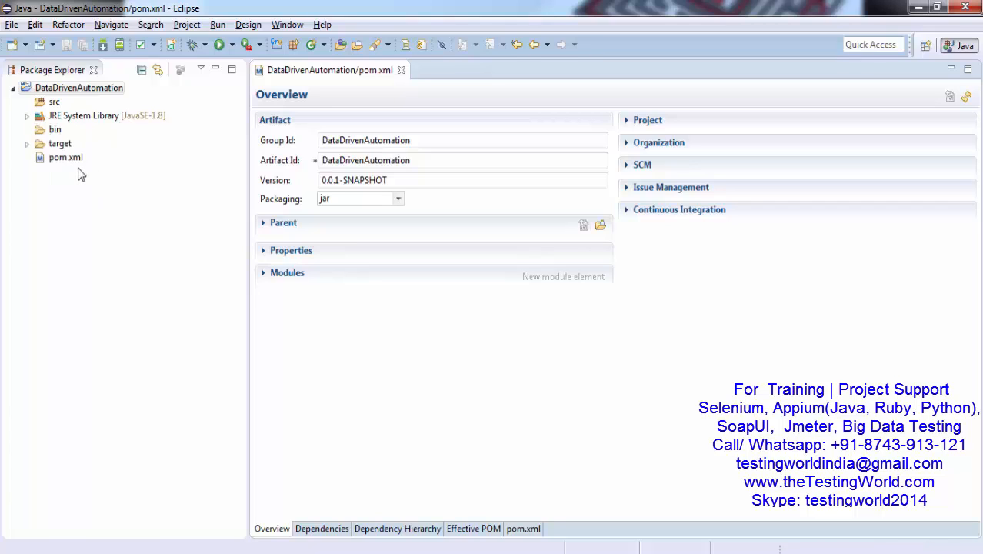
click(65, 157)
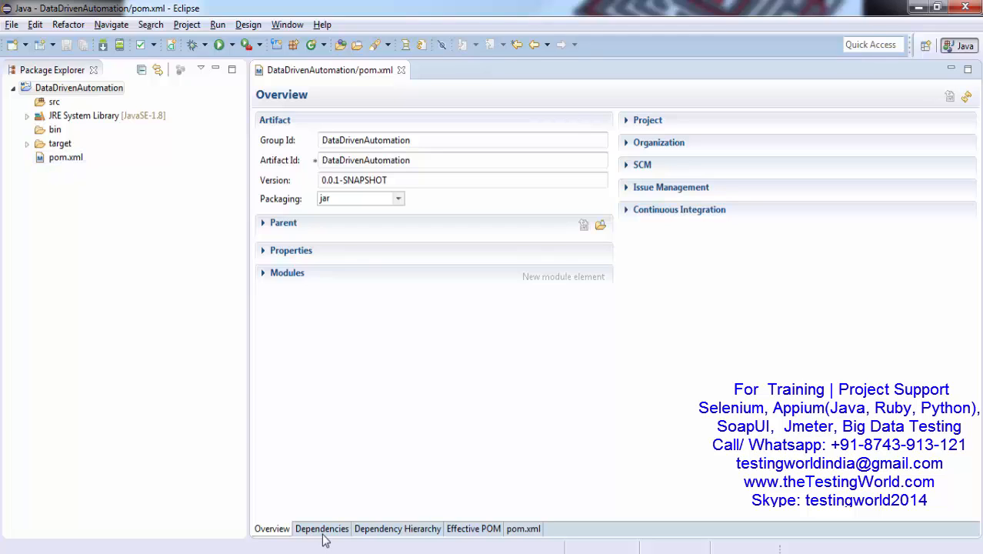
Search mvnrepository.com for Selenium-java and open the Selenium Java 3.4.0 release
click(322, 529)
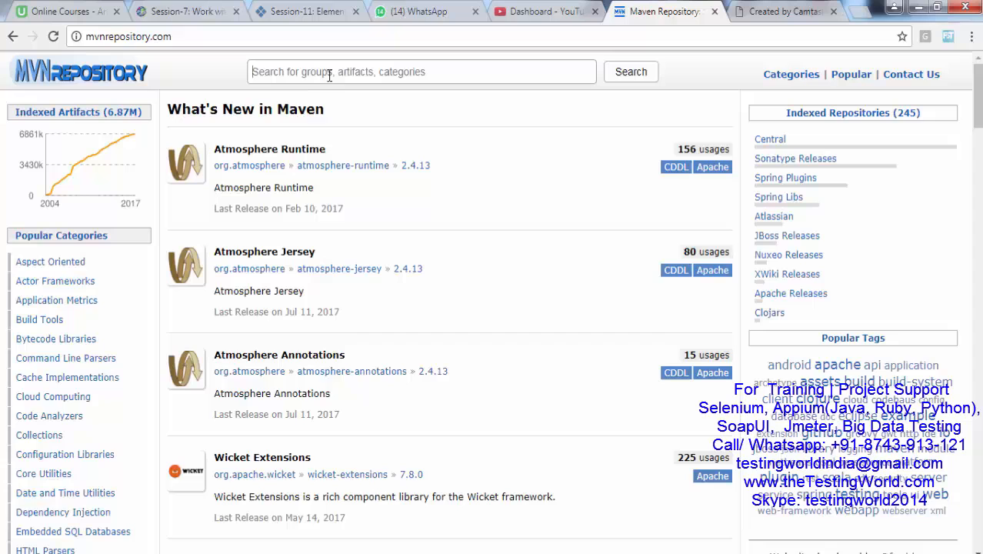
text(Selenium-java)
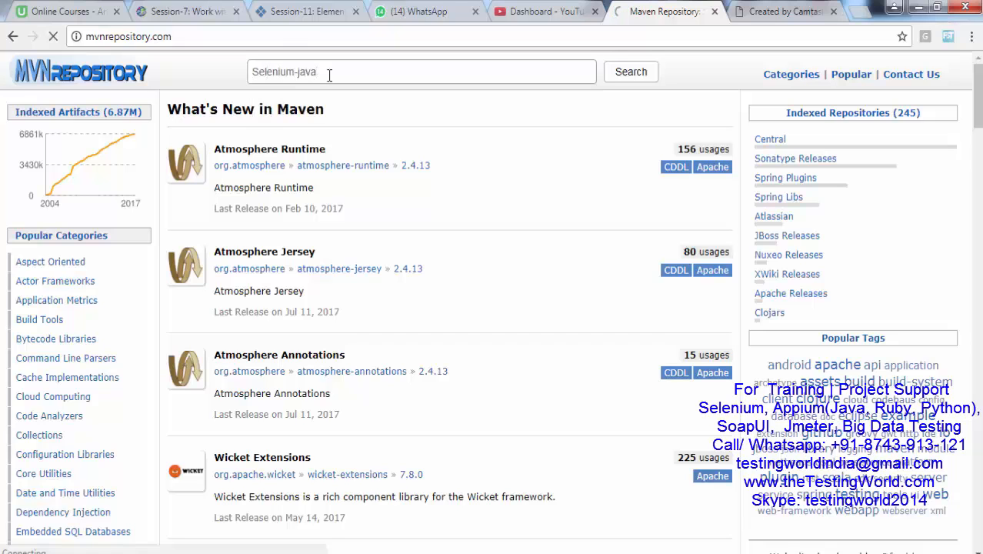
click(630, 71)
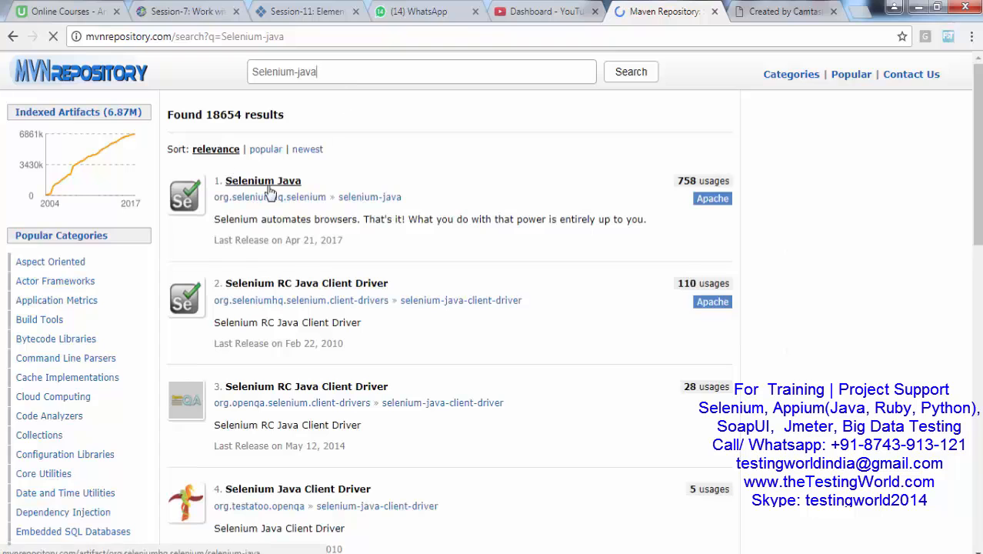
click(263, 180)
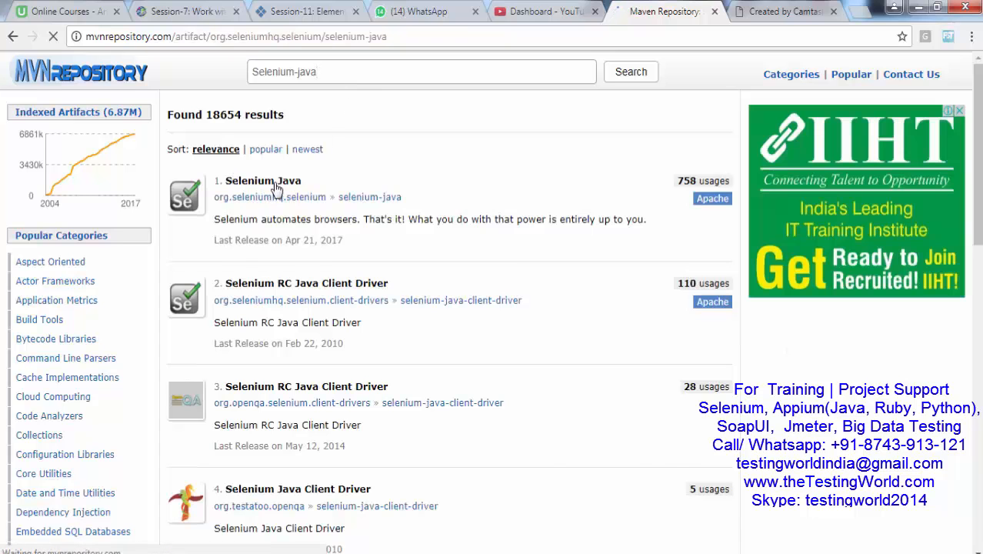
click(263, 180)
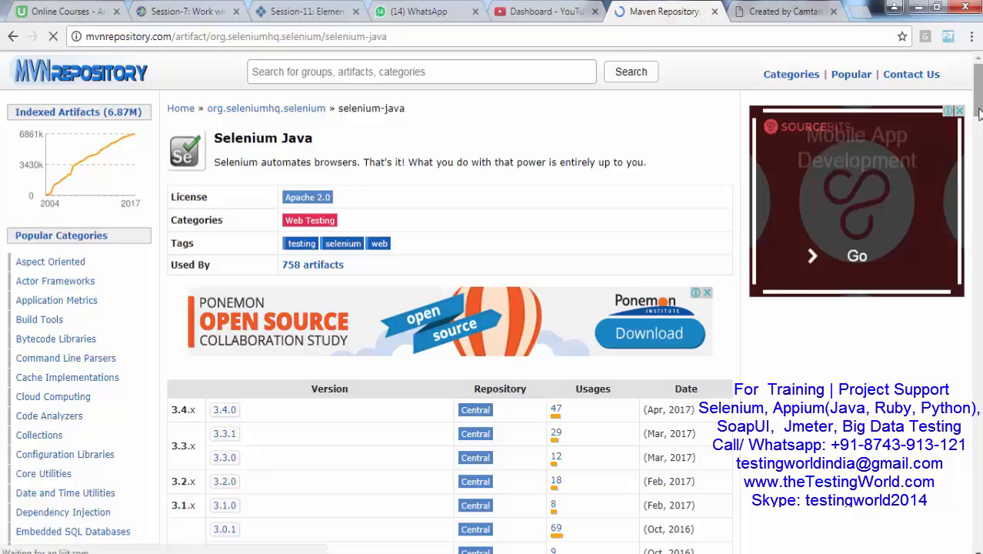
scroll(down, 3)
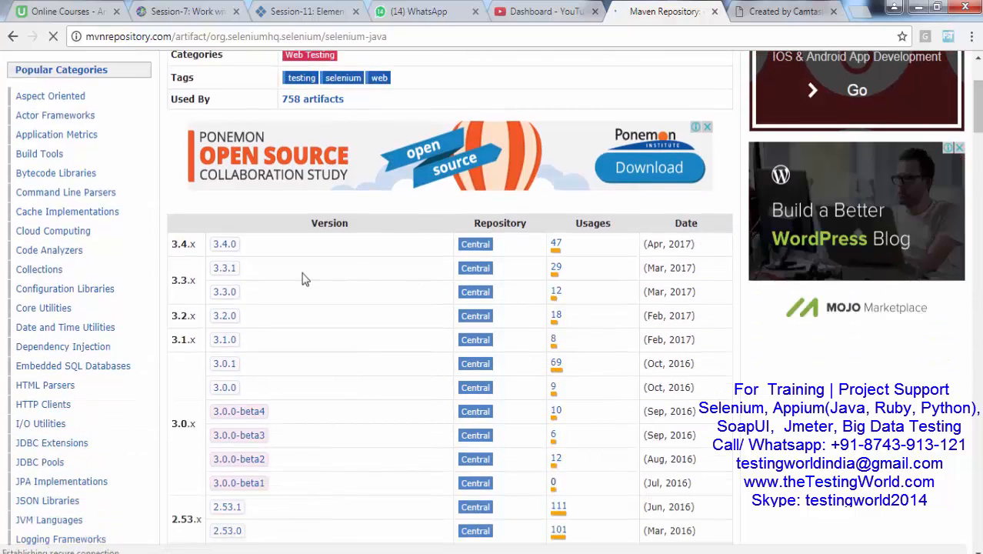
click(224, 244)
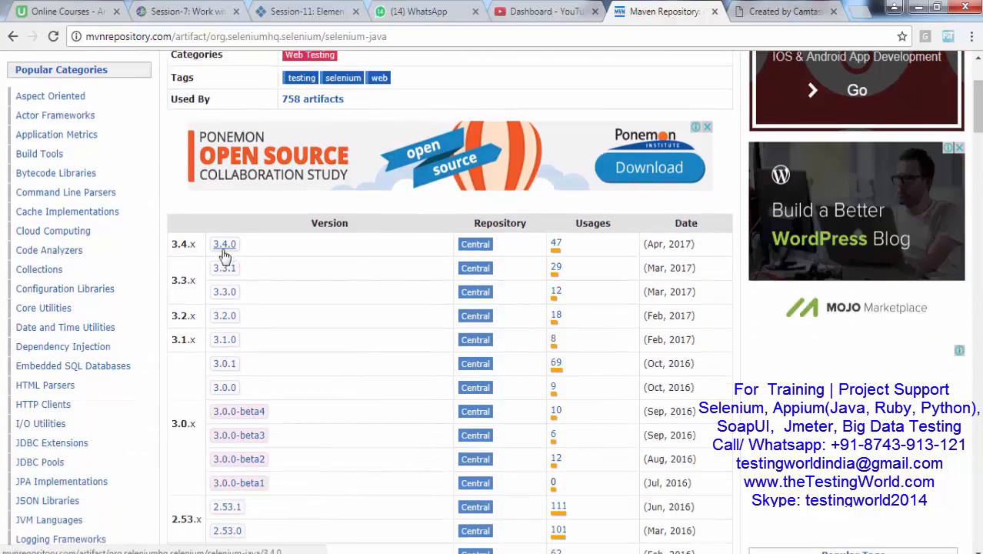
click(224, 244)
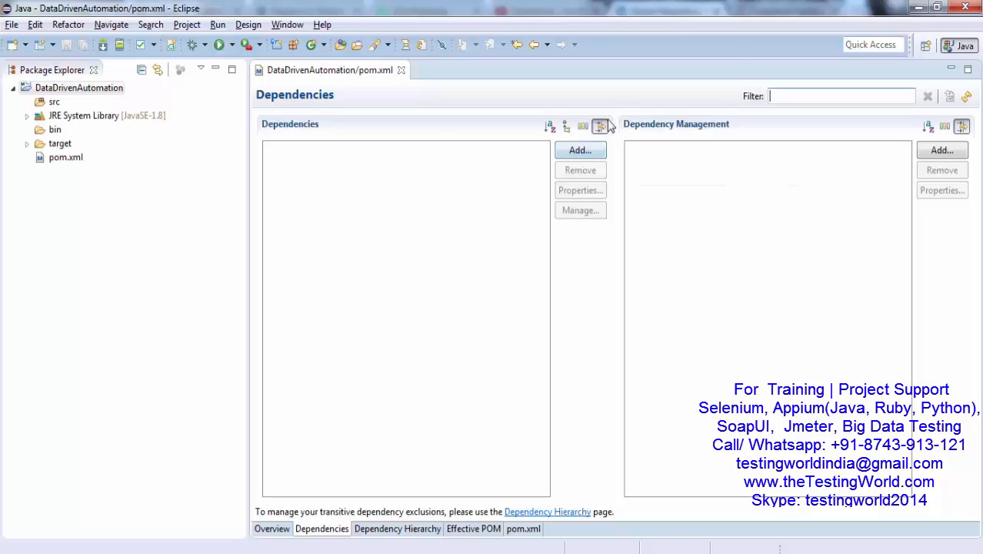
Add the org.seleniumhq.selenium selenium-java 3.4.0 dependency to pom.xml
click(580, 150)
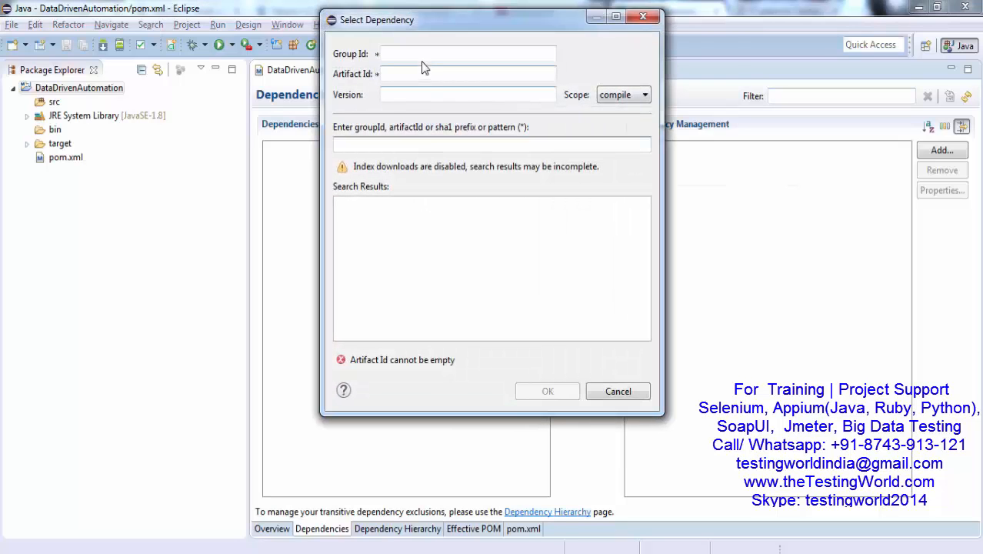
text(org.seleniumhq.selenium)
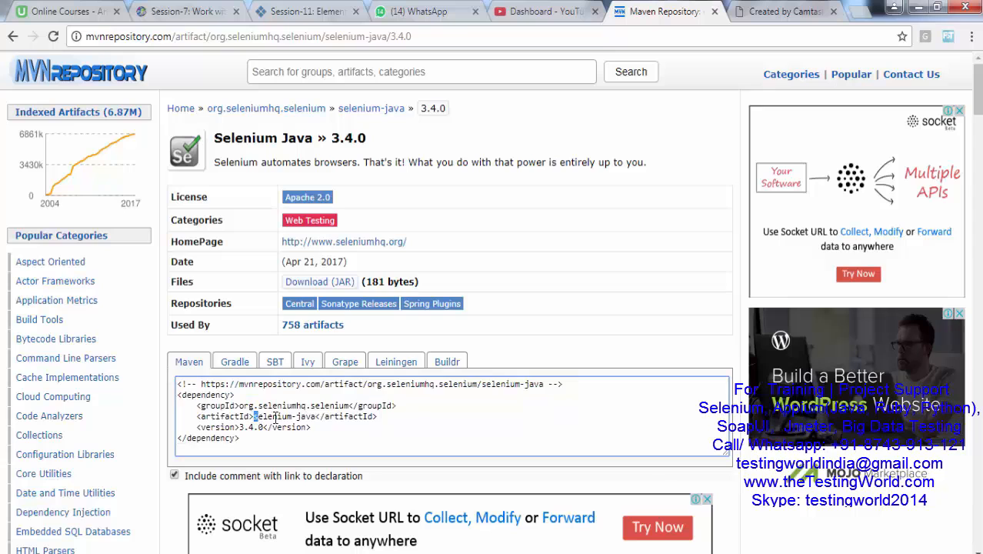
double_click(283, 417)
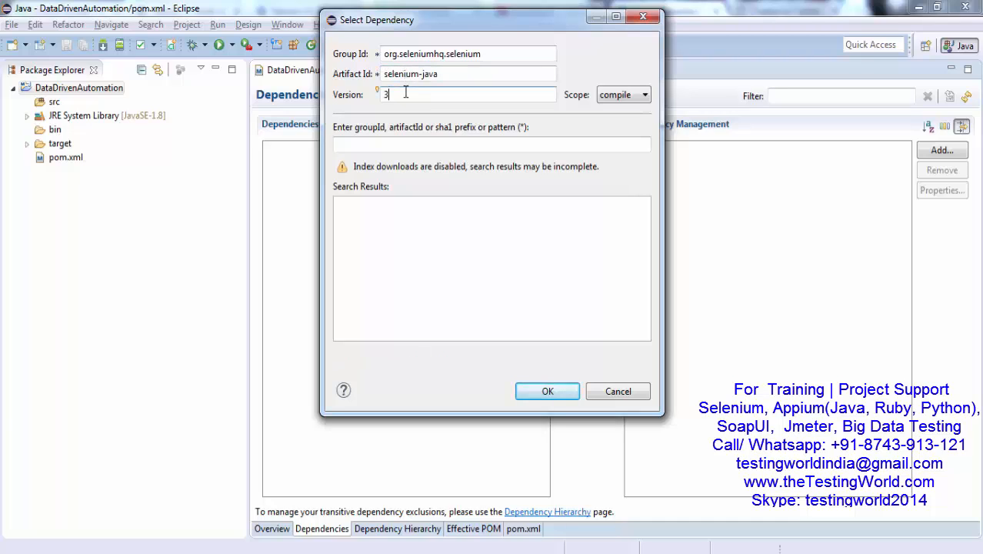
text(.4.7)
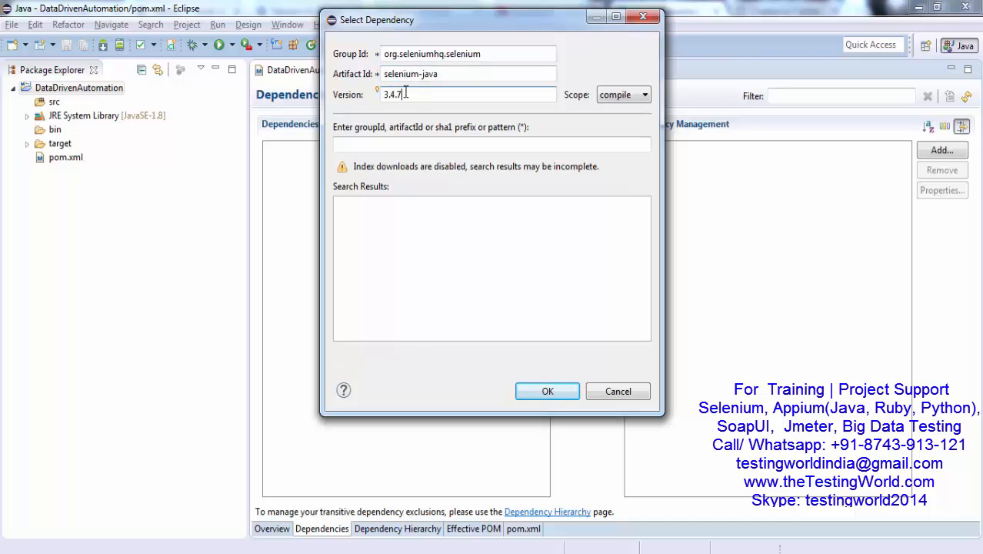
click(547, 391)
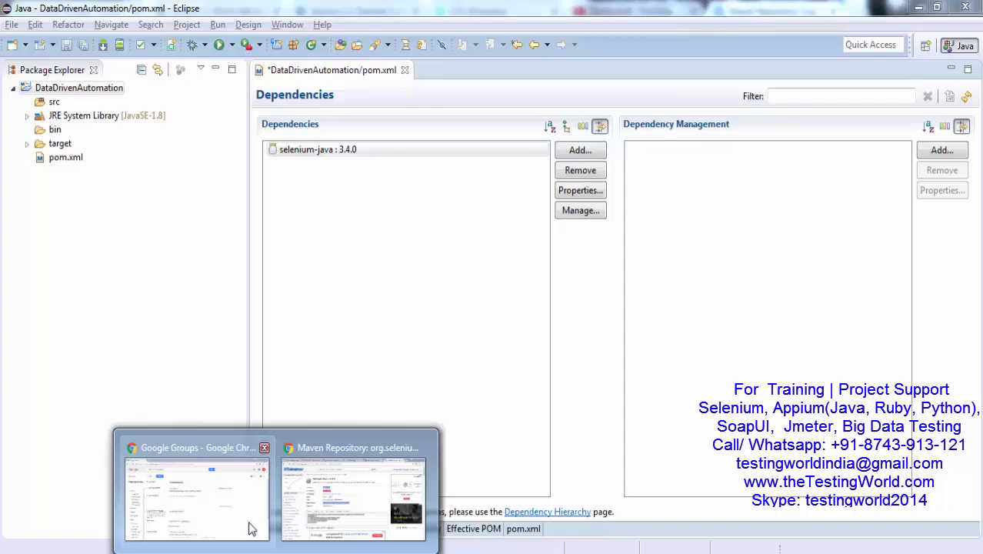
Find TestNG on MVN Repository, open version 6.9.10 and copy its dependency snippet
click(352, 497)
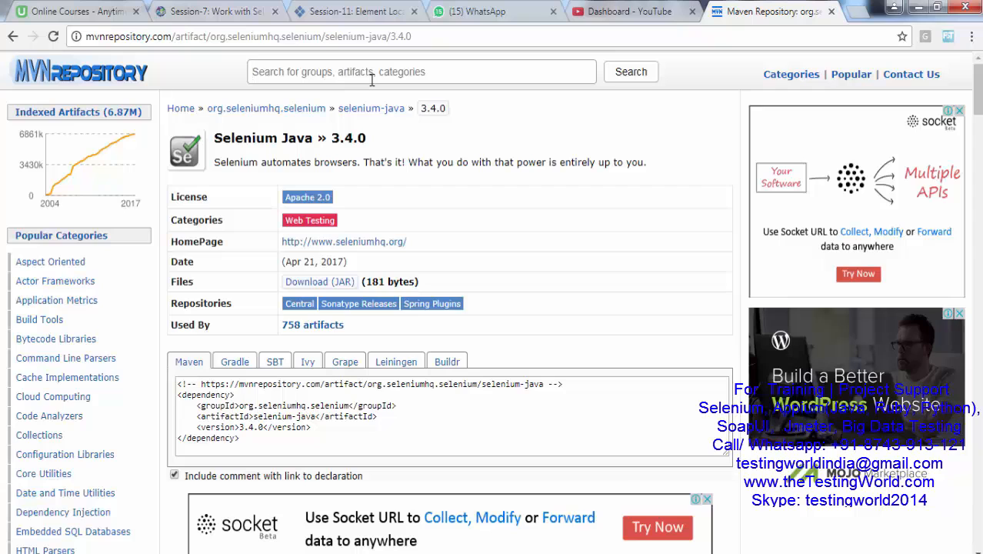
text(TestNG)
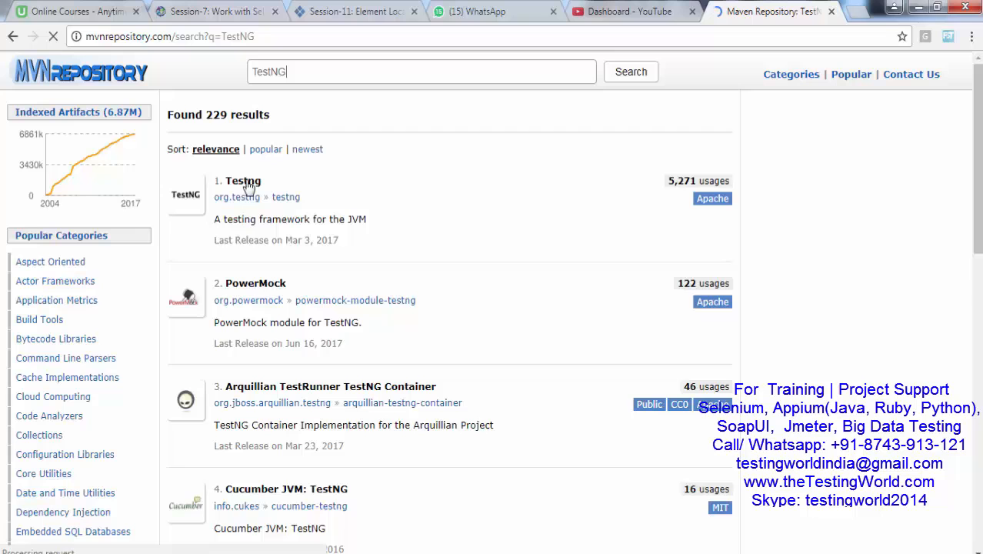
click(242, 181)
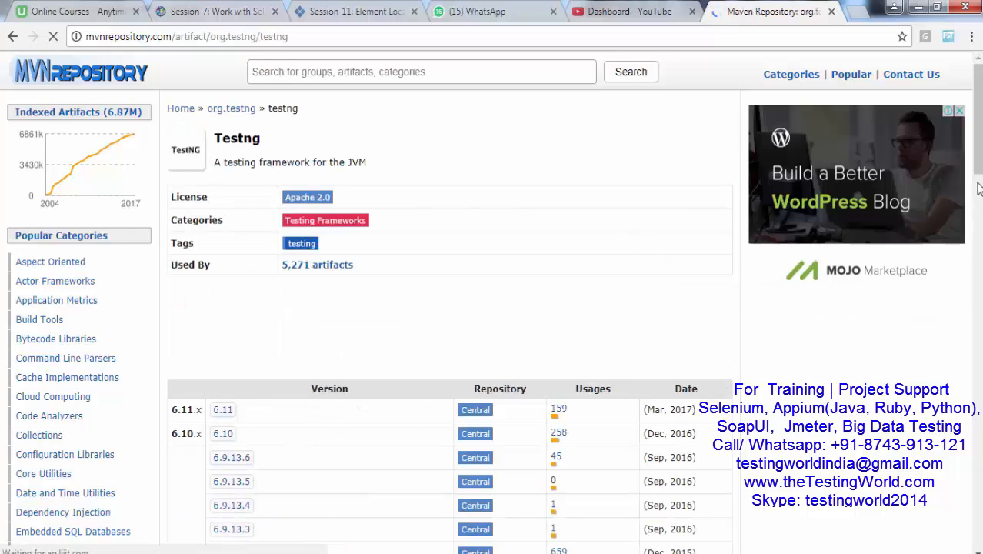
scroll(down, 3)
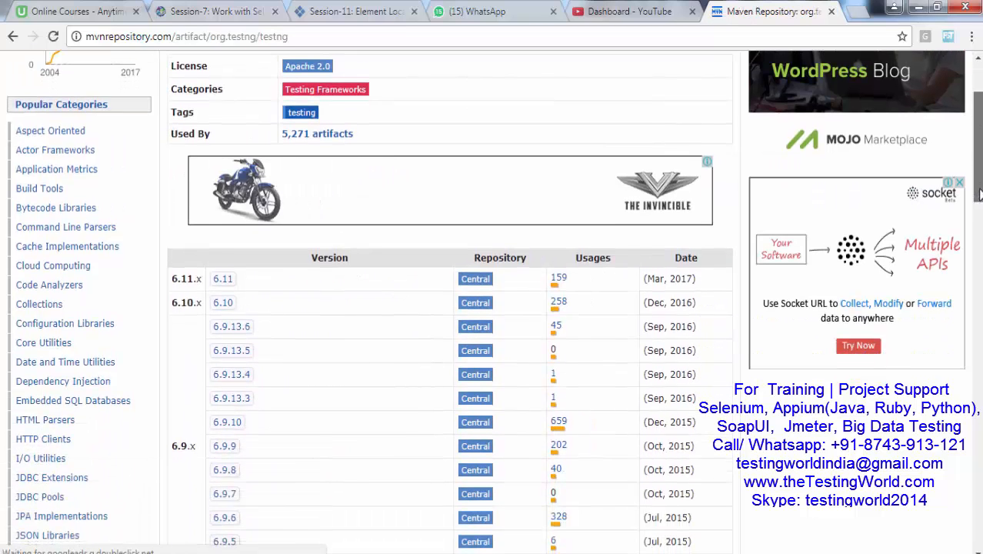
scroll(down, 3)
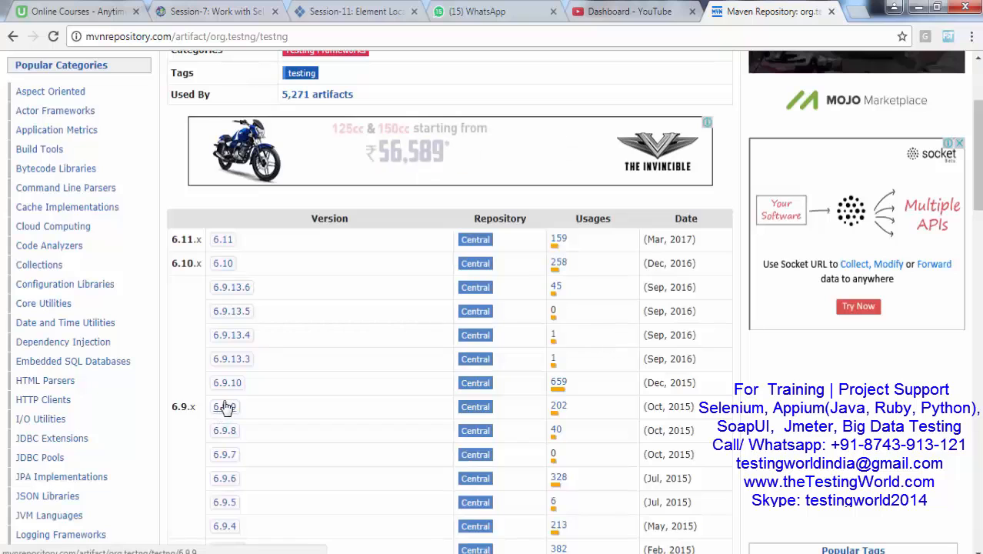
click(227, 383)
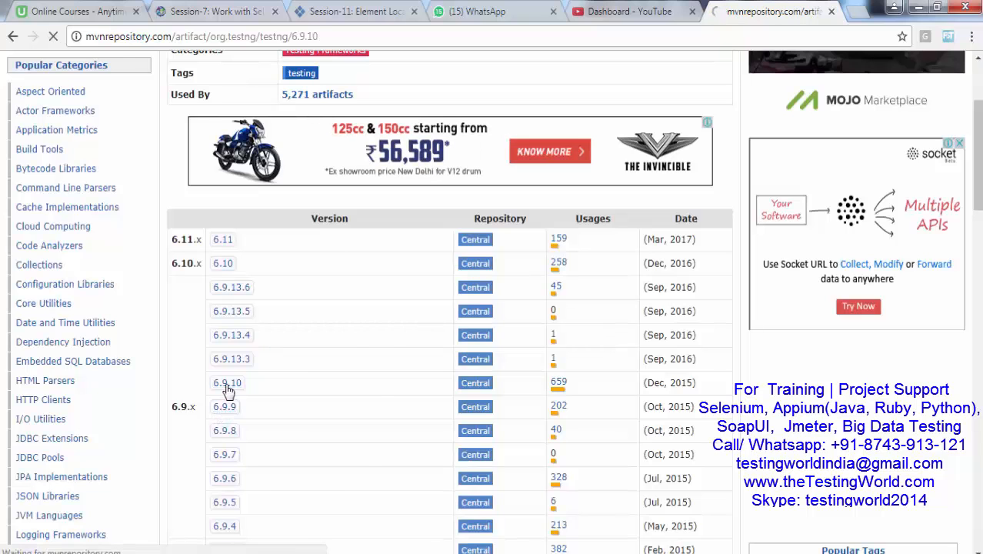
click(227, 382)
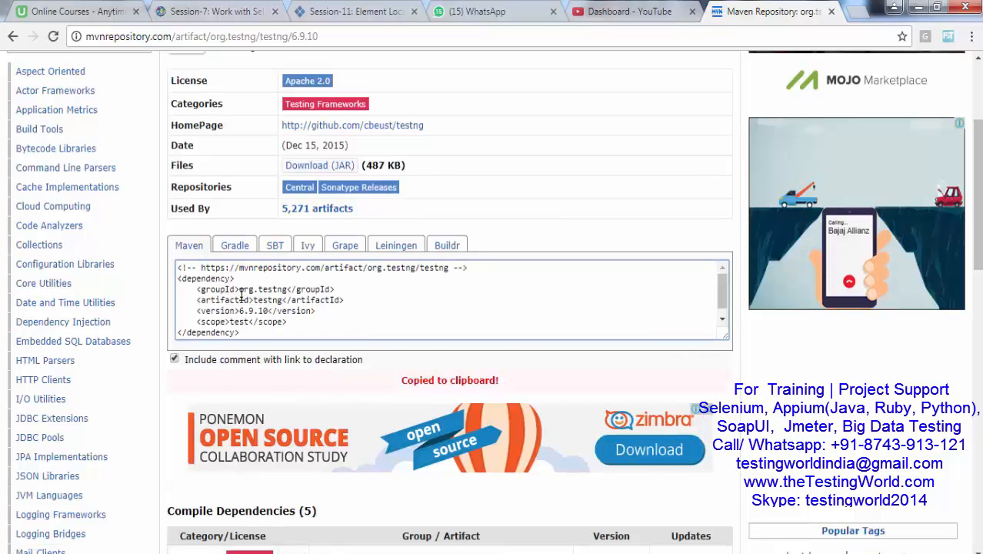
double_click(264, 289)
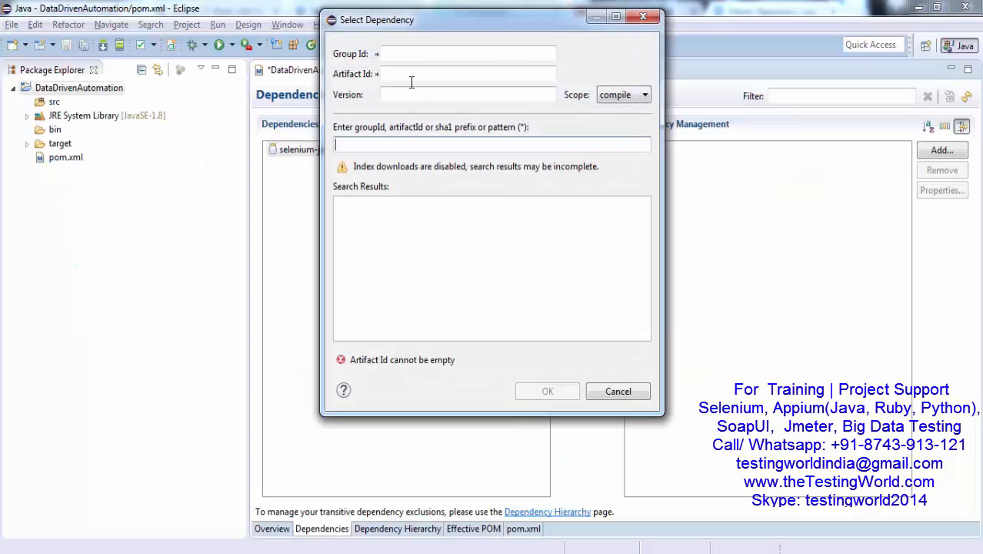
Add the org.testng testng 6.9.10 dependency and save pom.xml
text(org.testng)
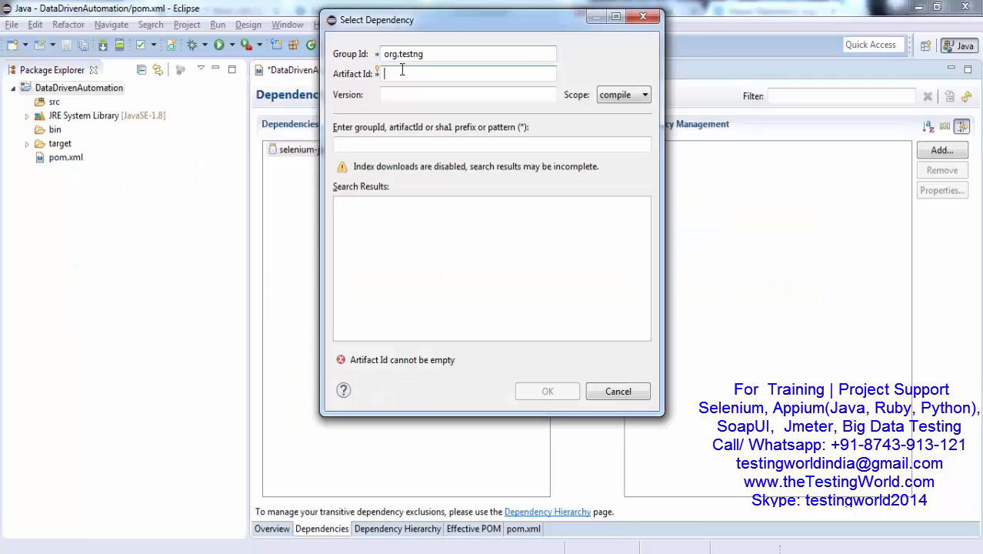
text(testn)
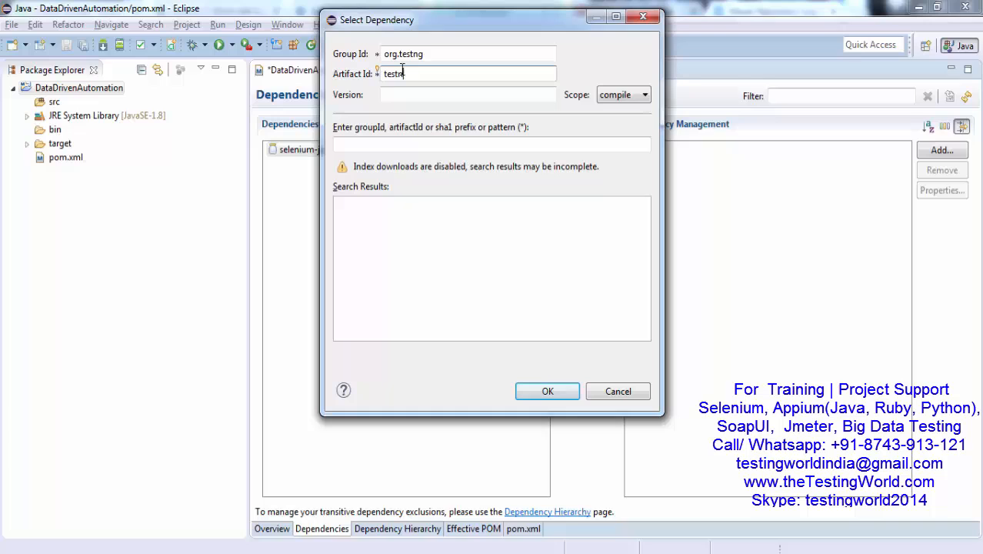
text(6.9.10)
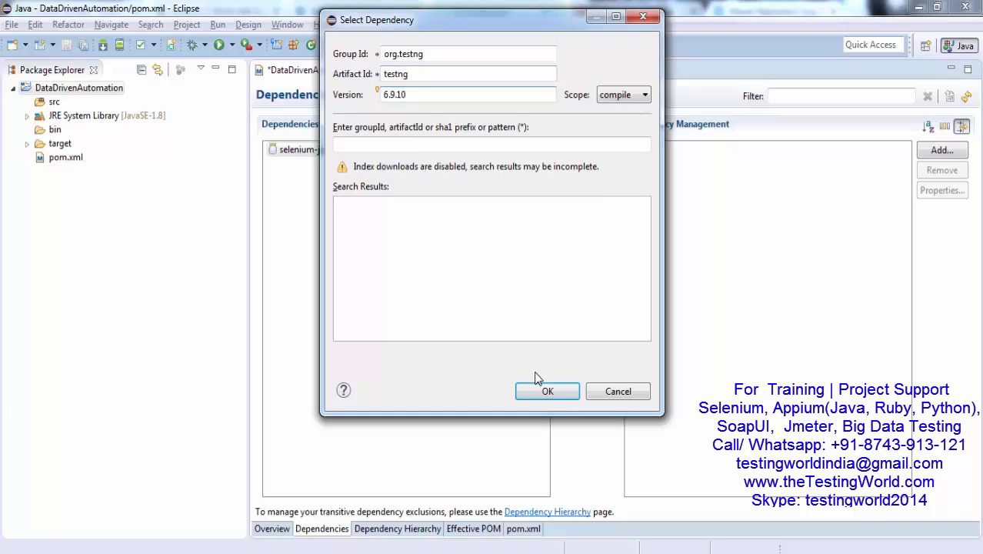
click(547, 391)
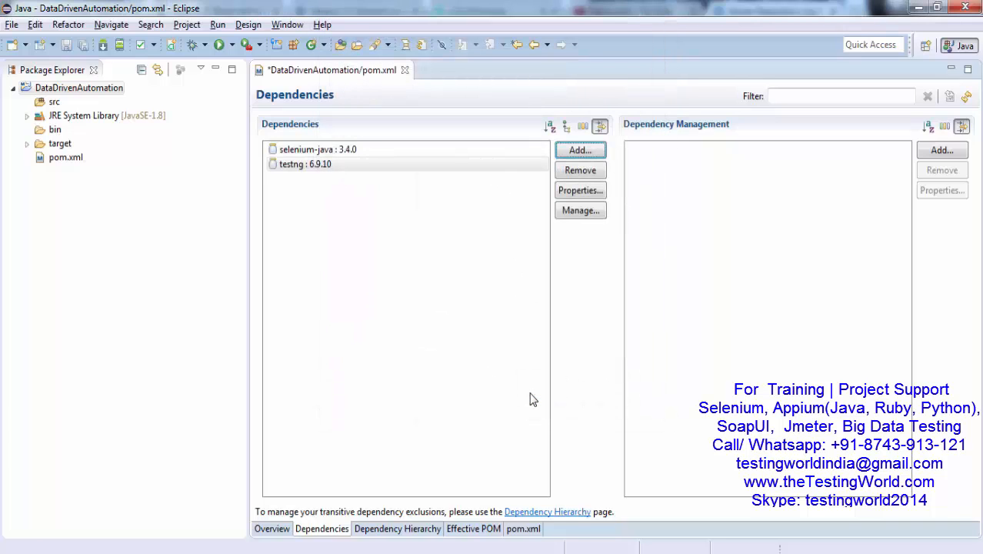
key(ctrl+s)
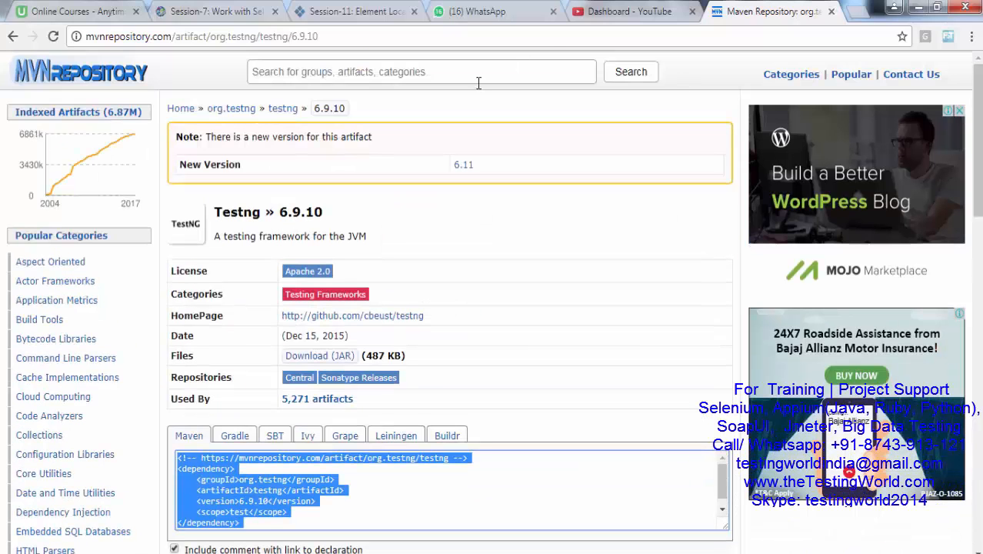
Search MVN Repository for POI and open the Apache POI poi 3.14 version page
text(al)
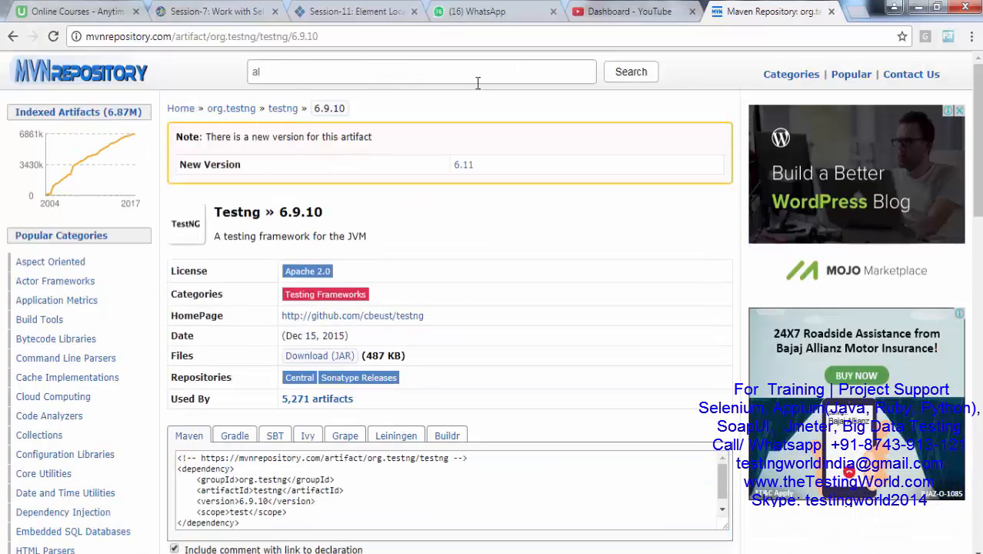
text(pac)
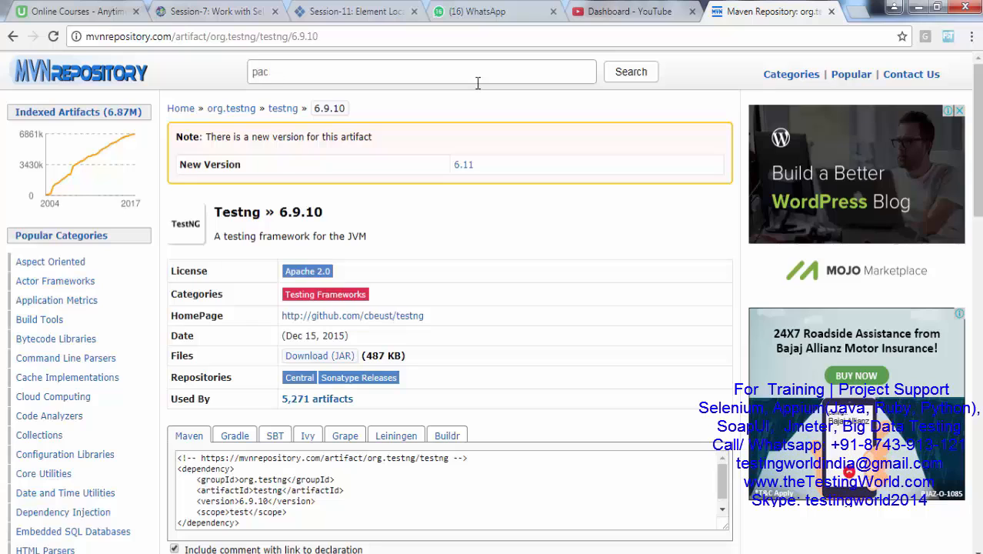
text(POI)
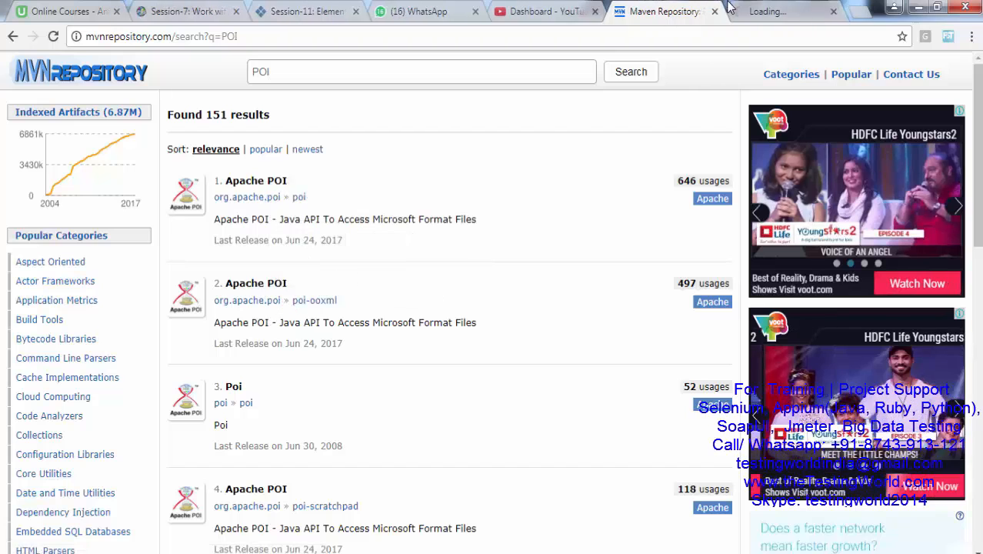
click(255, 180)
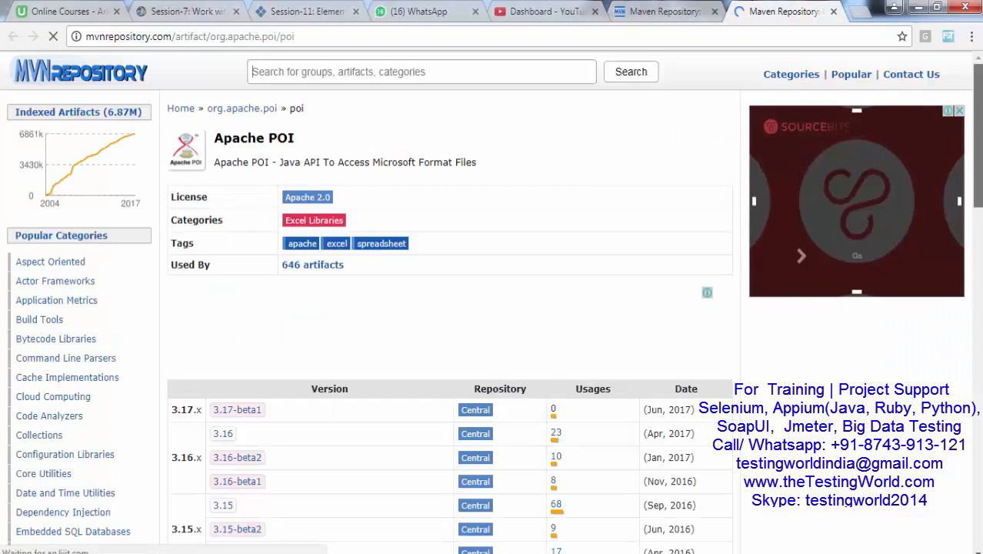
scroll(down, 3)
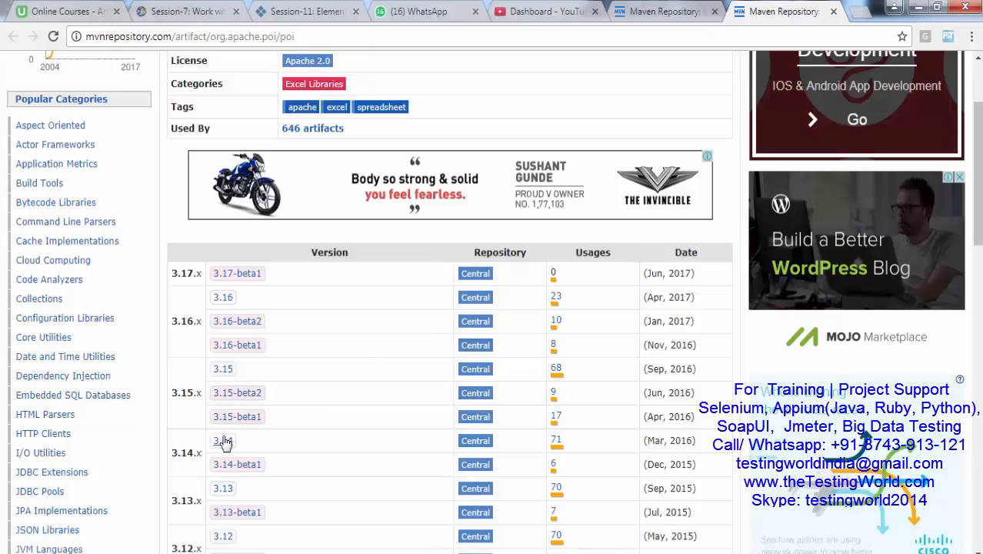
click(222, 440)
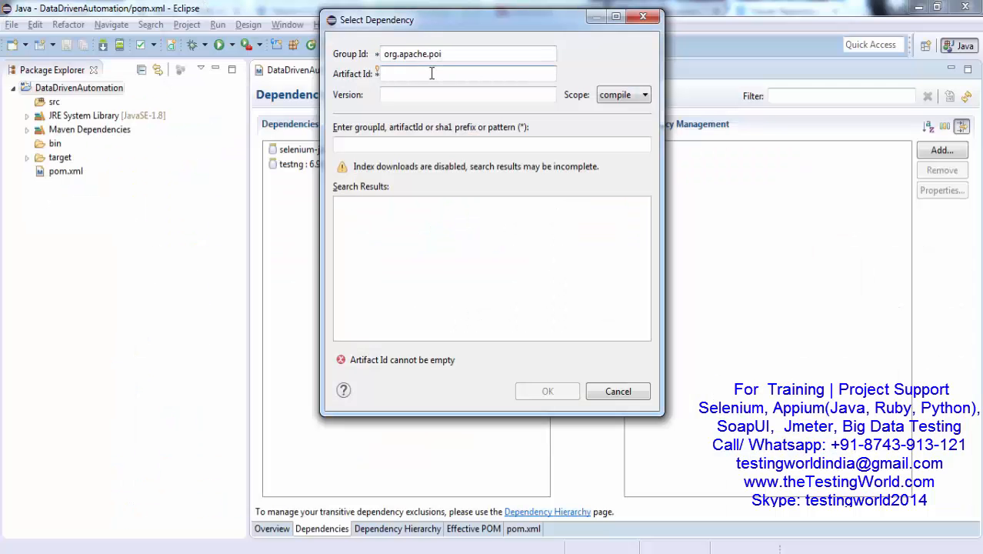
Add the org.apache.poi poi 3.14 dependency to pom.xml
text(3.)
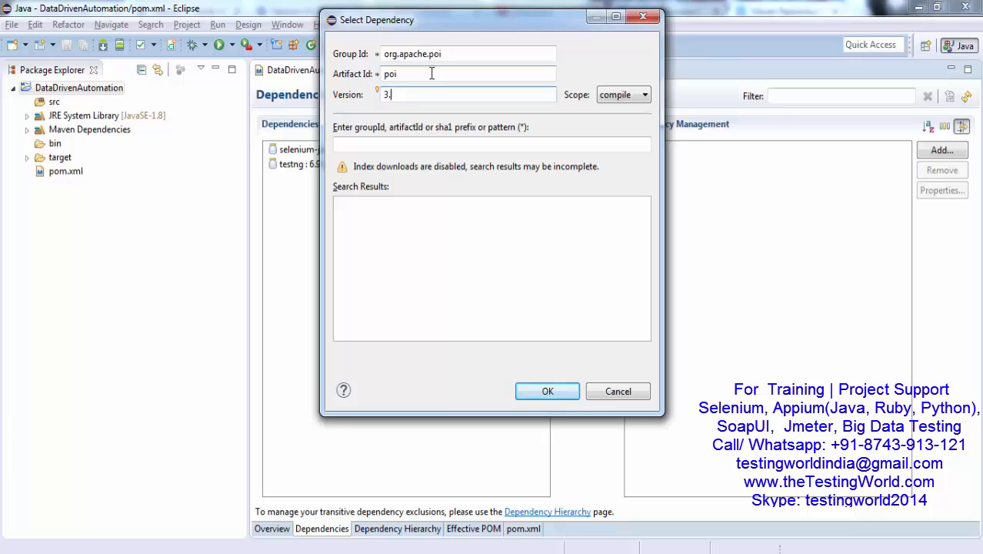
click(547, 391)
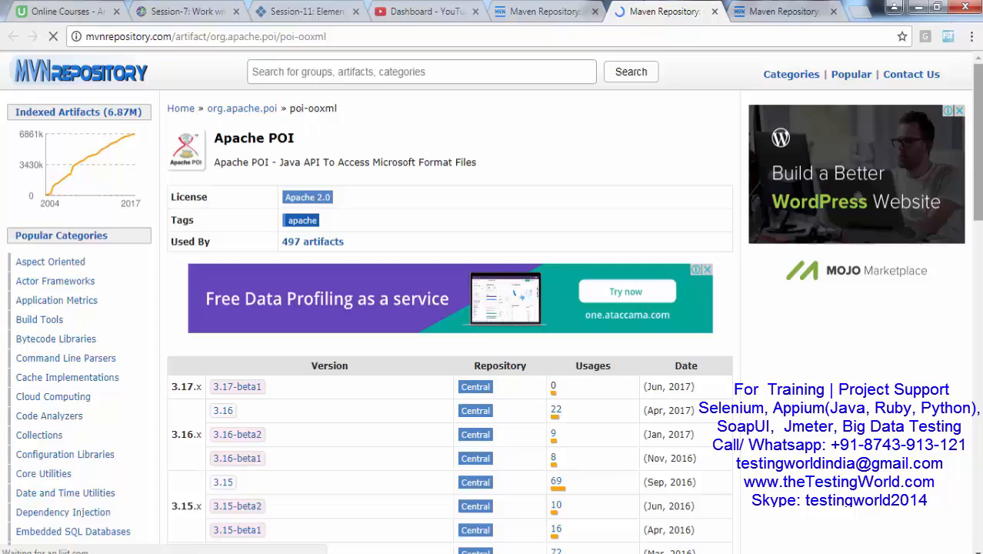
Carry the org.apache.poi group id from the poi-ooxml 3.14 snippet into a new dependency entry
scroll(down, 3)
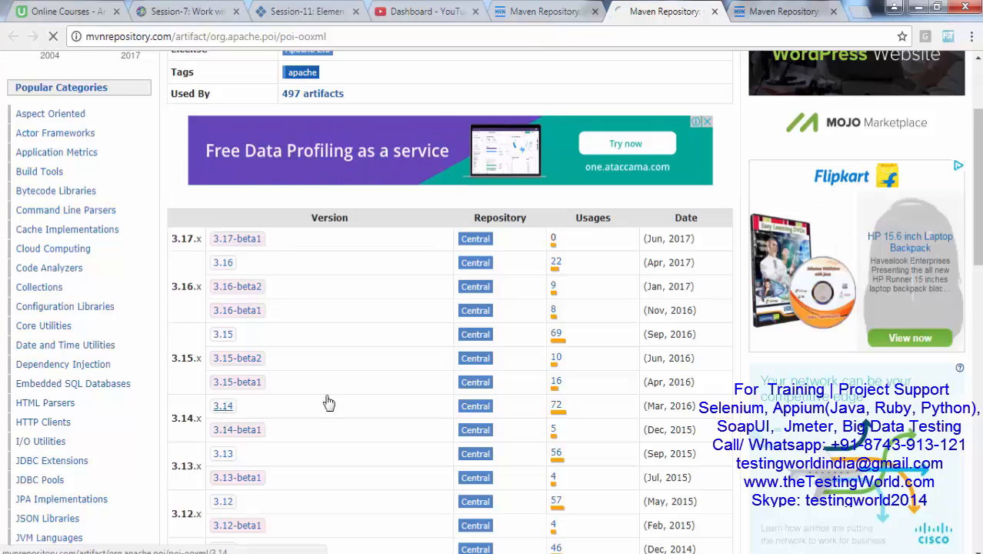
click(222, 405)
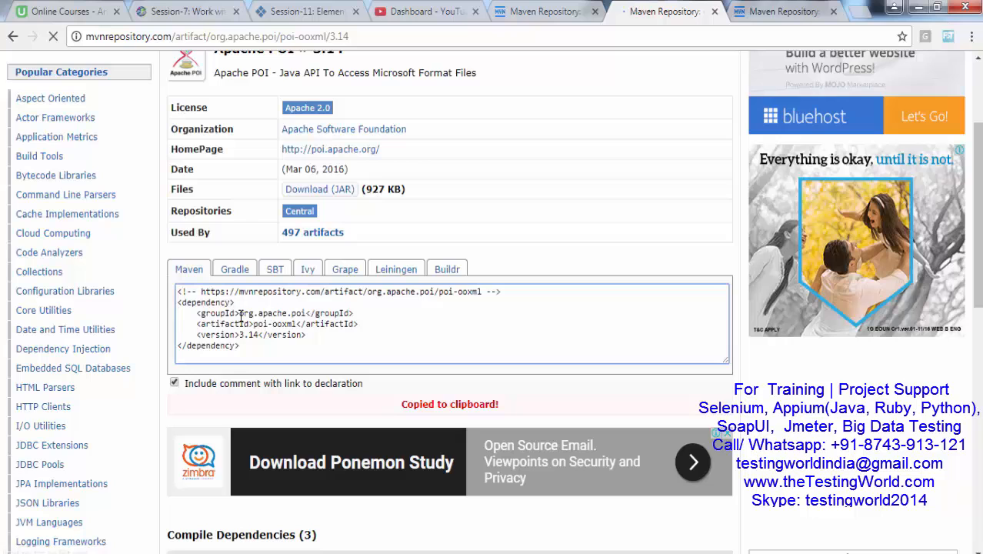
double_click(272, 313)
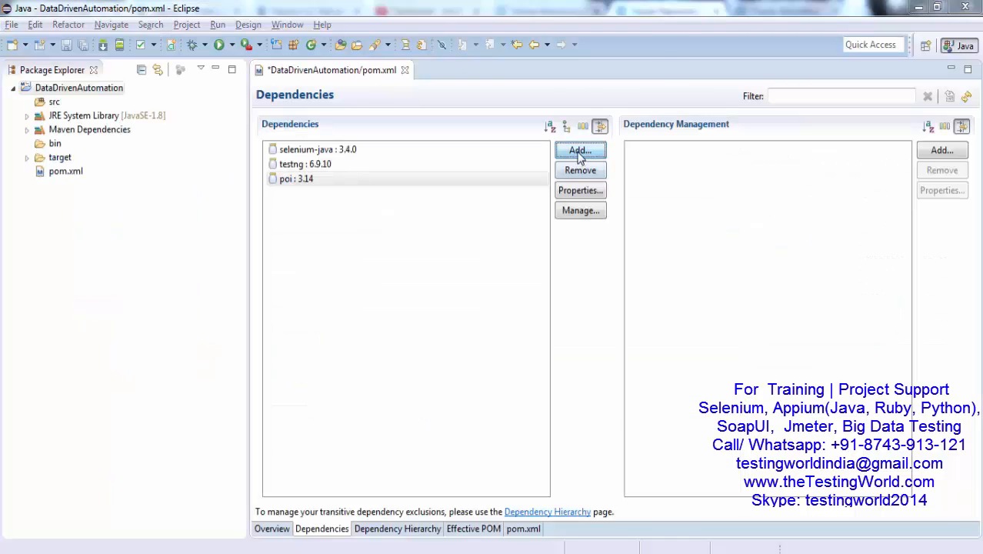
click(580, 150)
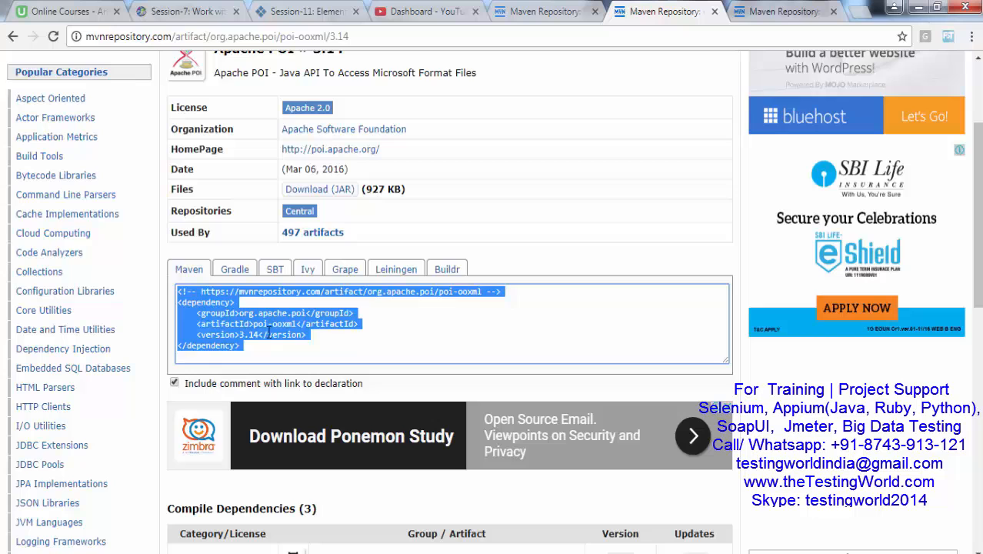
double_click(274, 324)
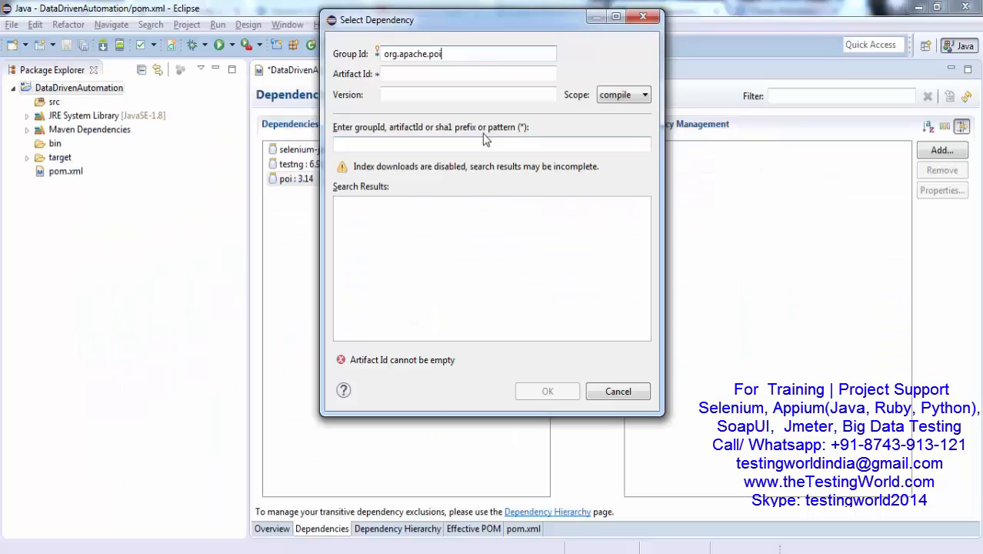
Add the poi-ooxml 3.14 dependency, then show the slide listing required dependencies
text(poi-ooxml)
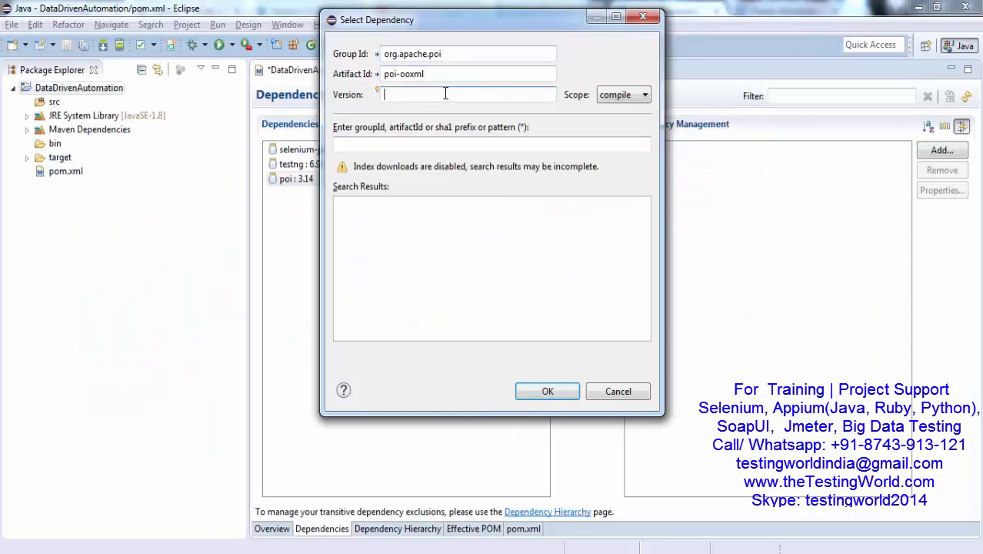
text(3.14)
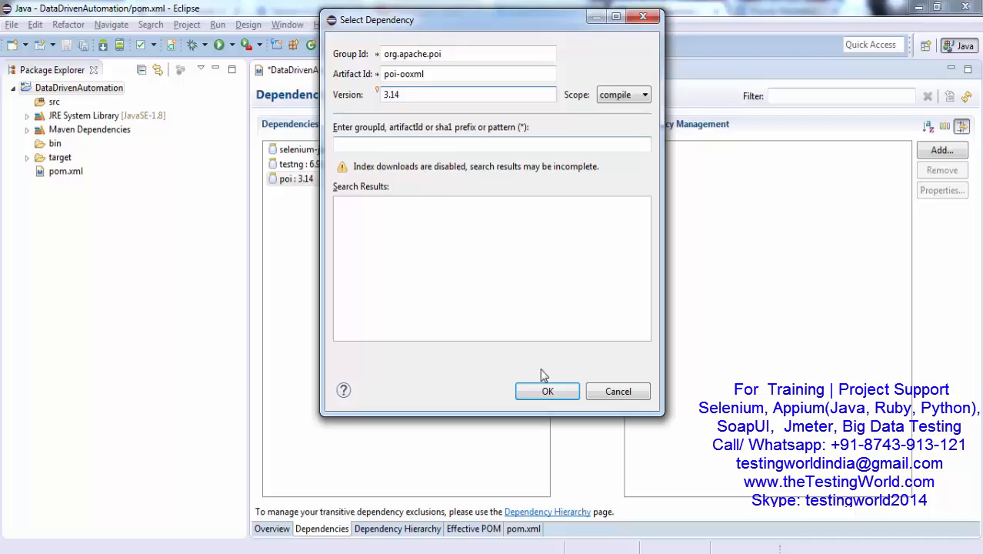
click(547, 391)
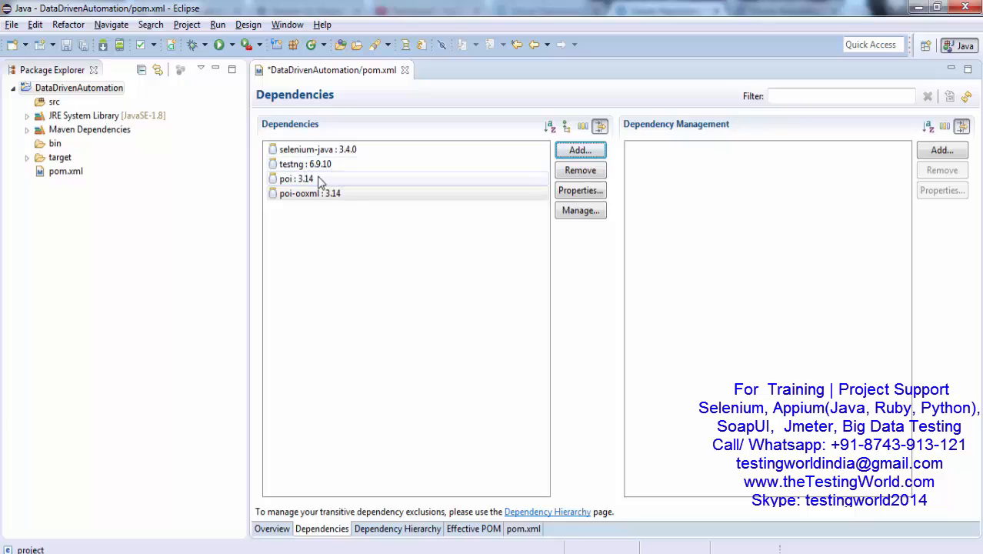
click(309, 193)
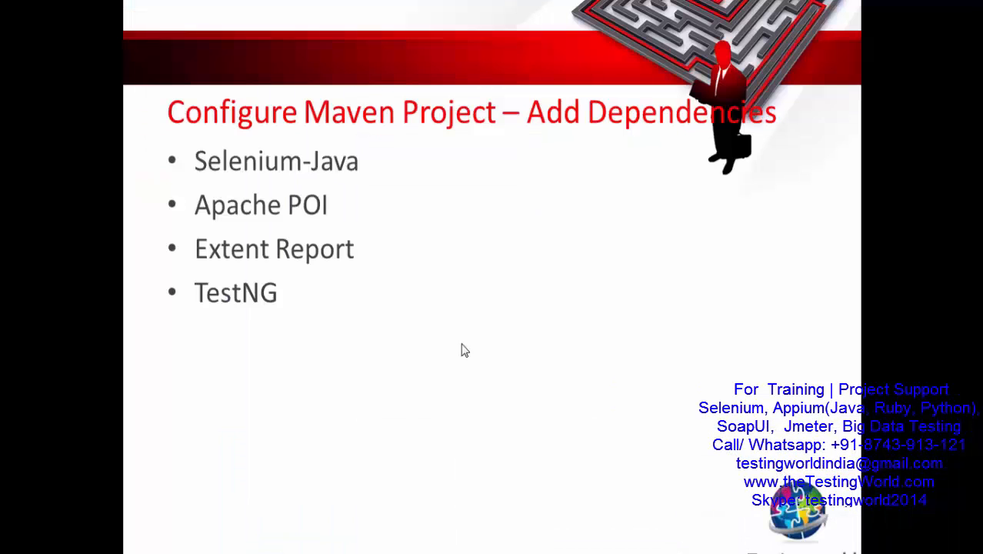
mouse_move(299, 293)
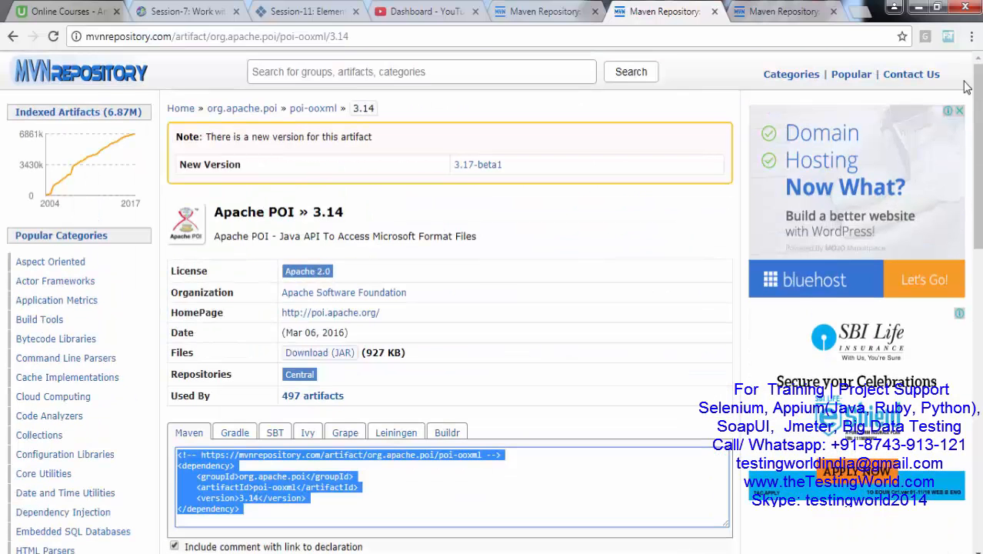
Search Google for 'extent report maven' in a new tab and open the com.relevantcodes extentreports result
text(Extent Repor)
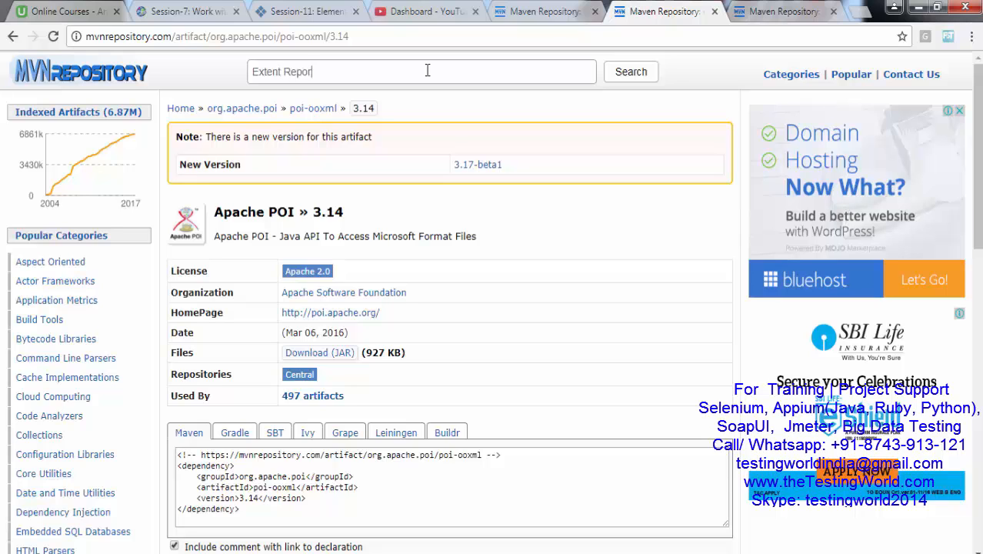
click(630, 71)
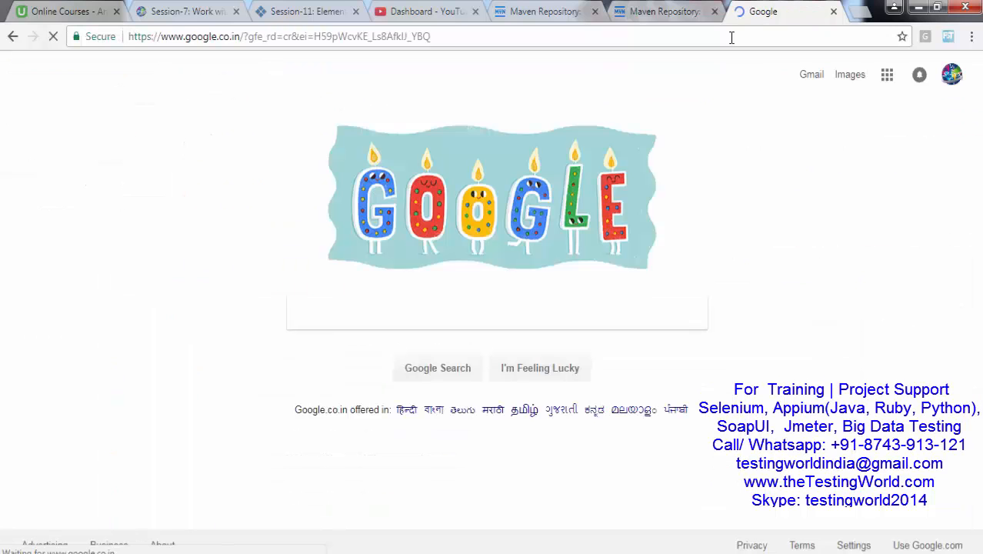
text(Extent report)
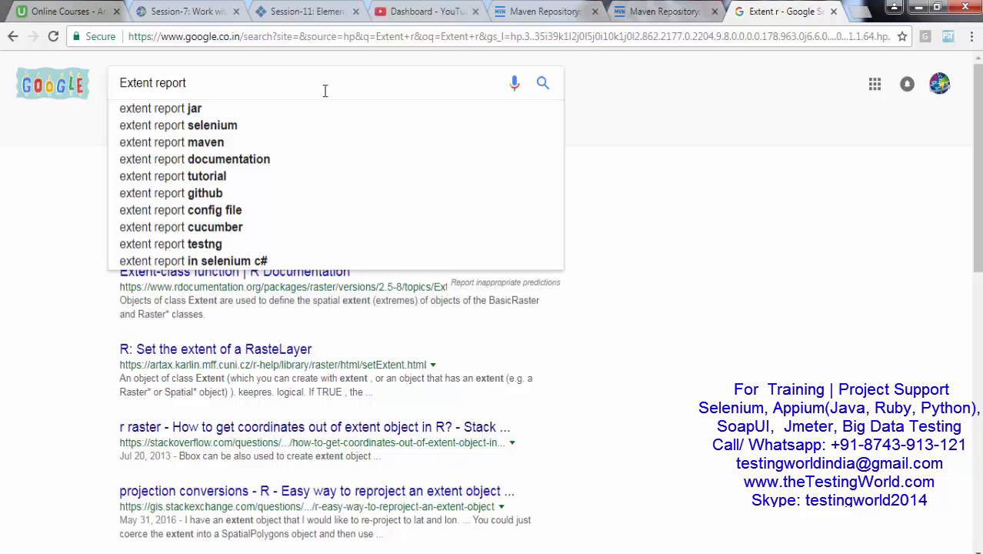
text(maven)
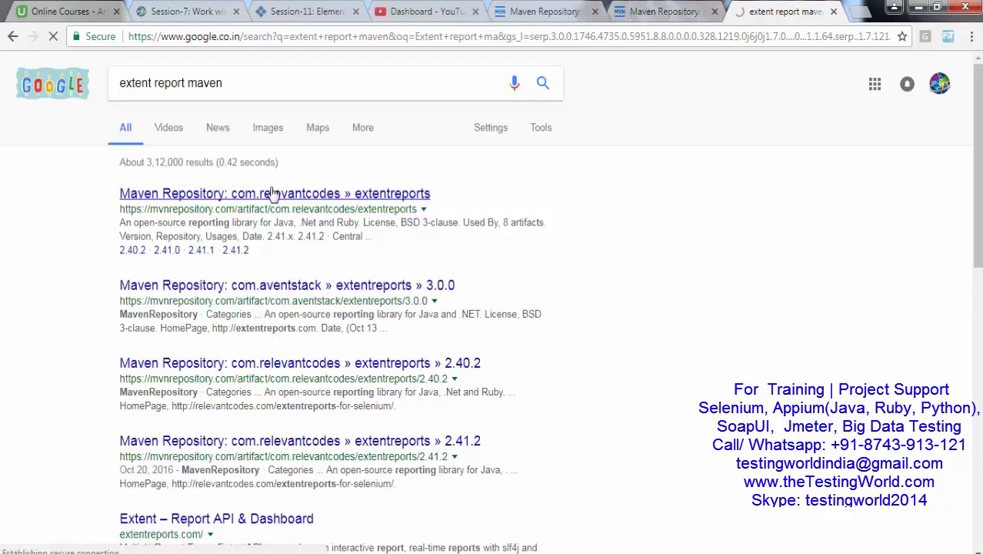
click(274, 193)
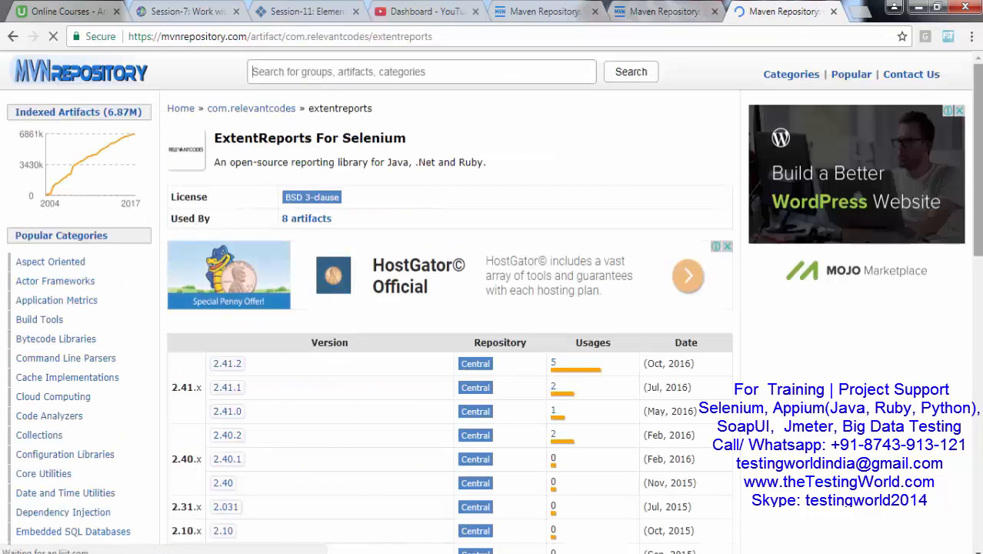
Browse the extentreports version table and open the 2.41.2 details
scroll(down, 3)
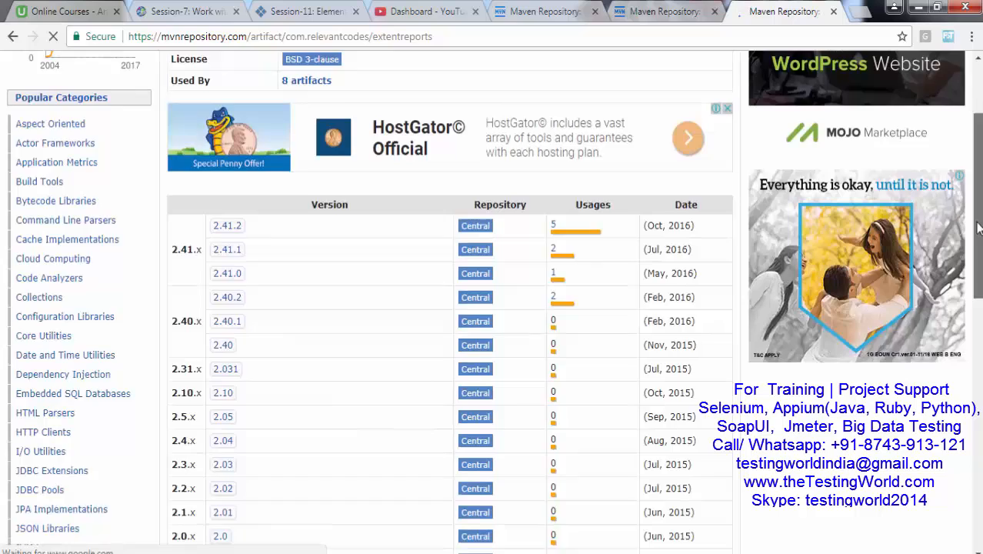
scroll(down, 3)
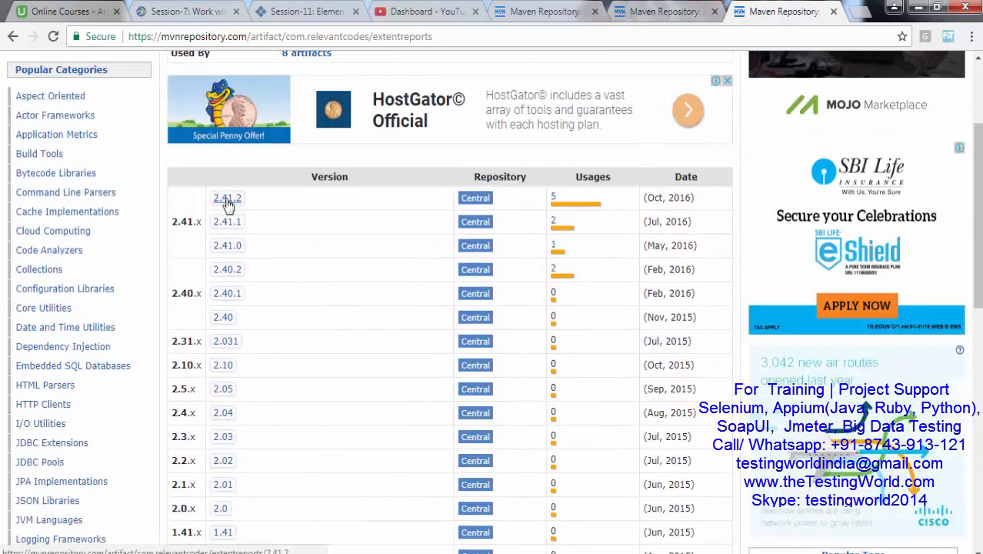
click(226, 198)
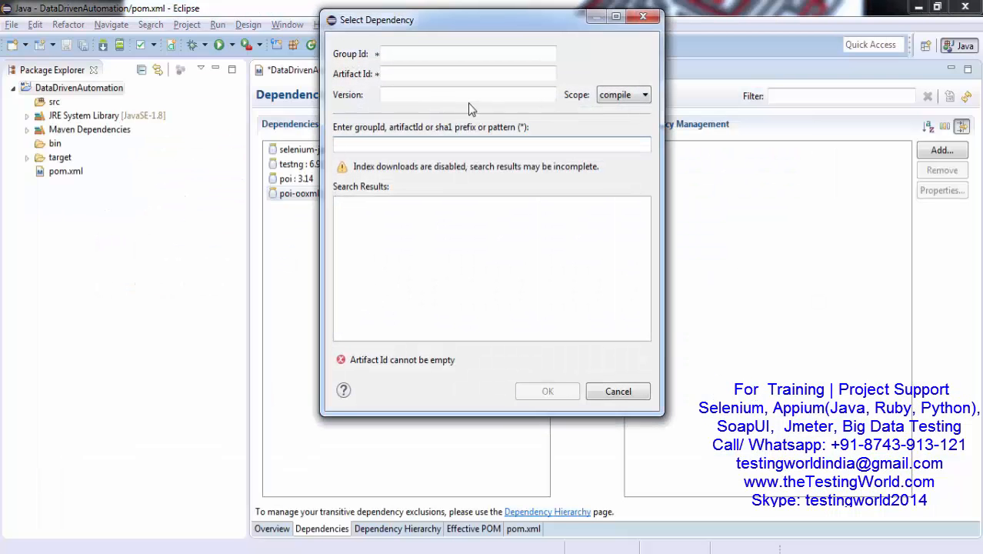
Add dependency com.relevantcodes:extentreports 2.41.2 to pom.xml and save it
text(com.relevantcodes)
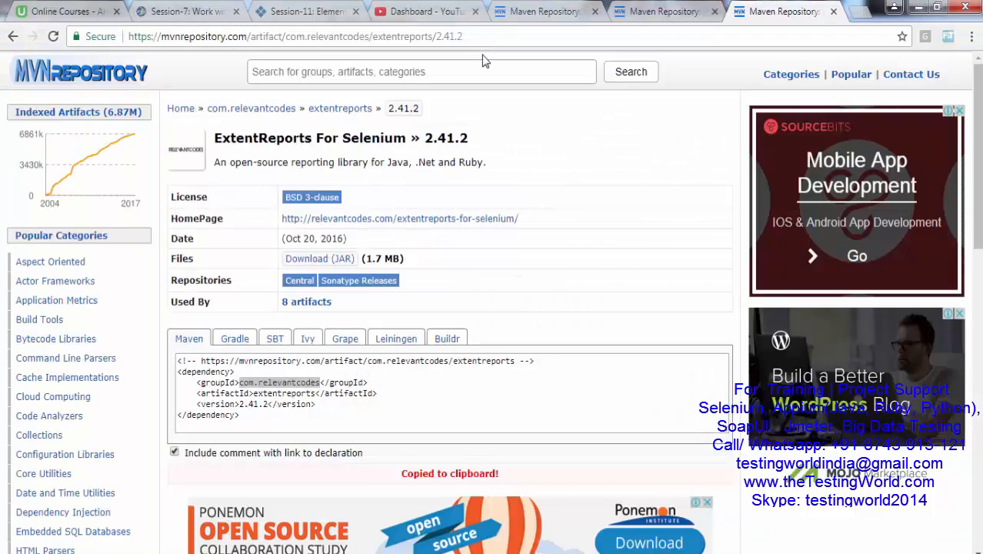
double_click(283, 394)
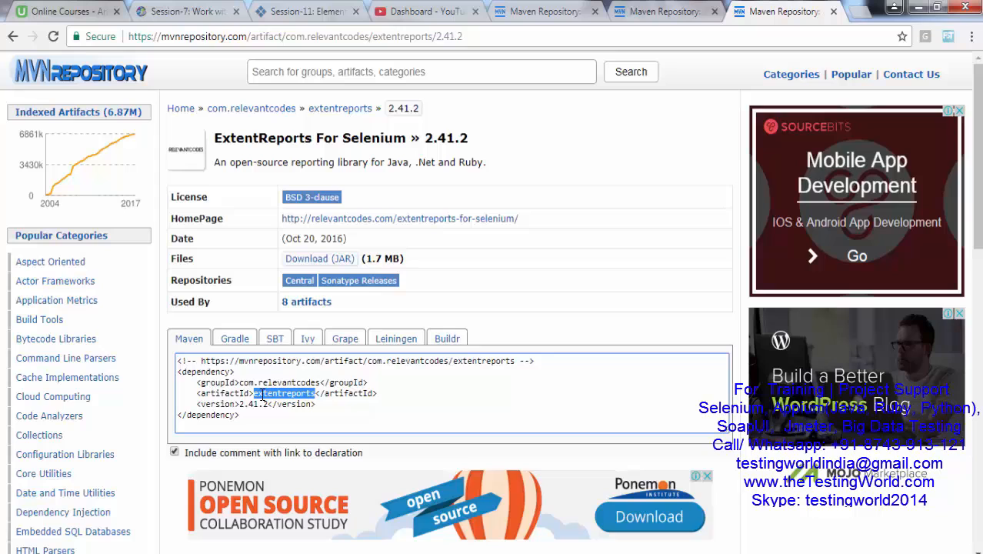
click(263, 393)
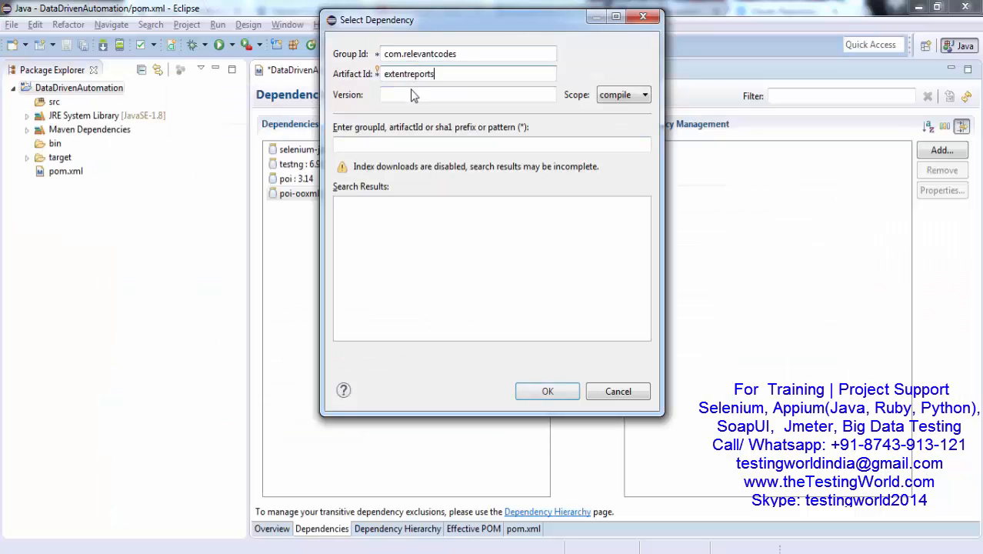
text(2.41.2)
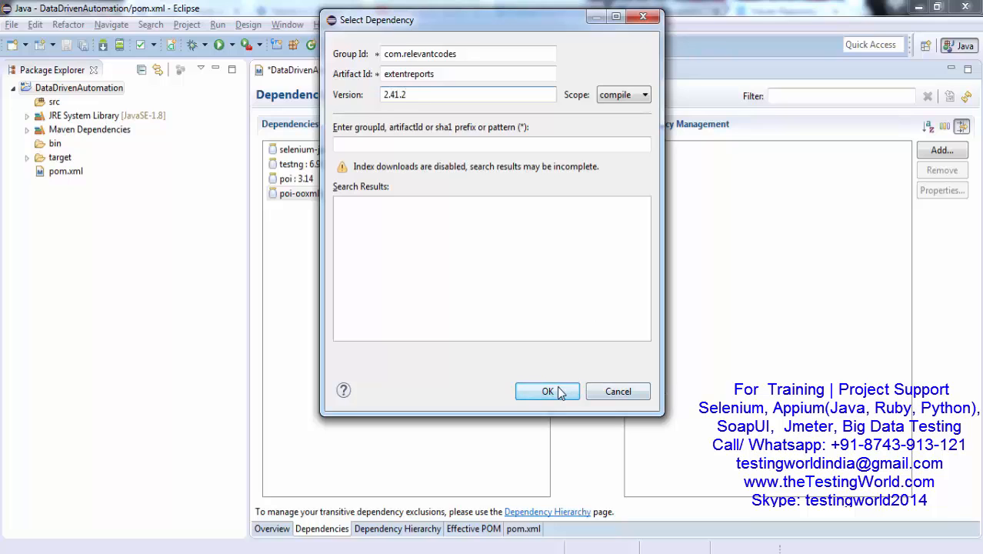
click(548, 391)
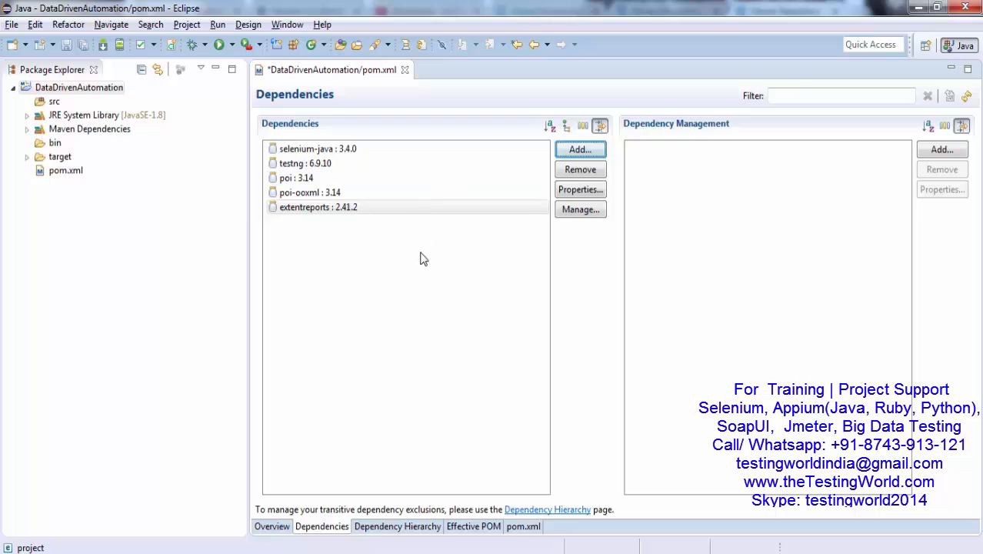
mouse_move(427, 275)
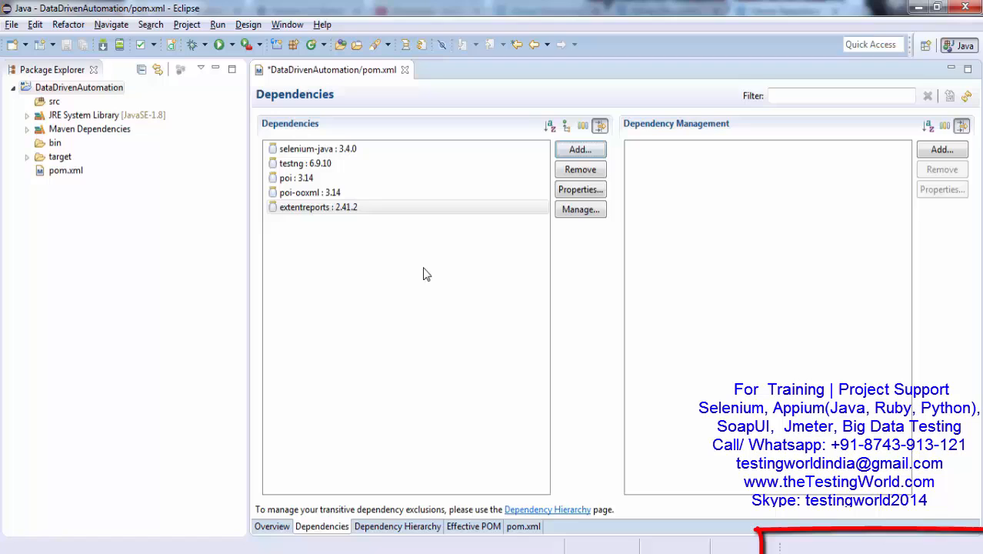
key(ctrl+s)
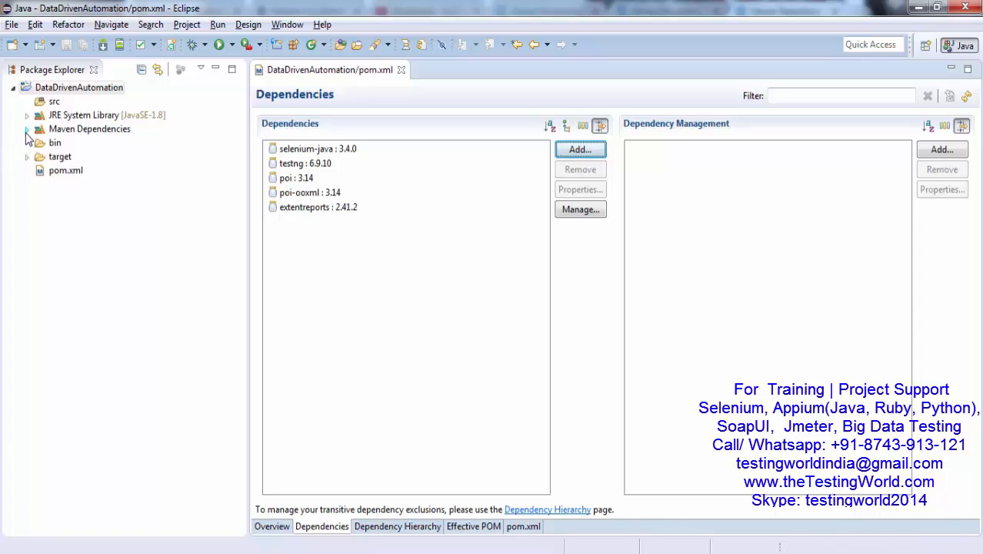
Expand Maven Dependencies to review the downloaded Selenium and supporting jars, then collapse it
click(26, 128)
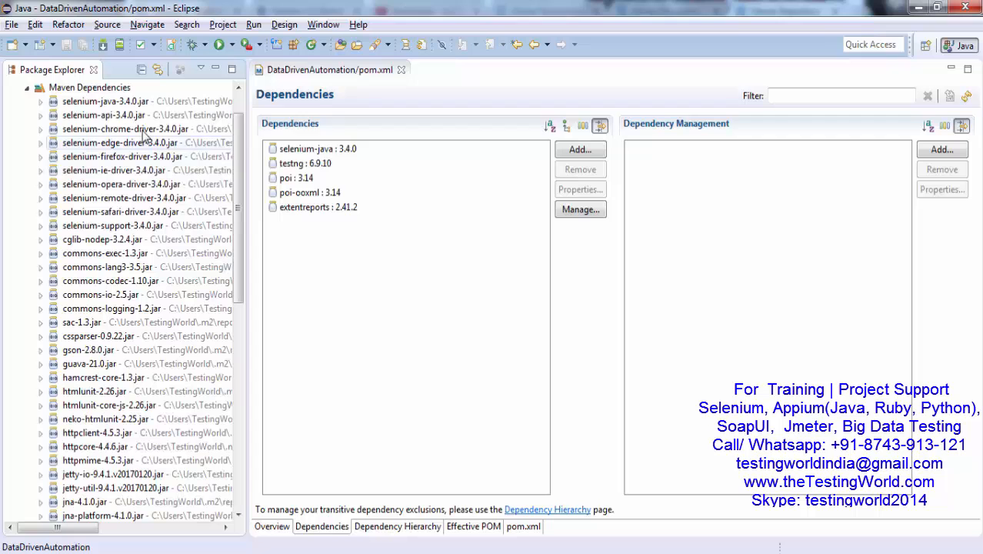
scroll(down, 3)
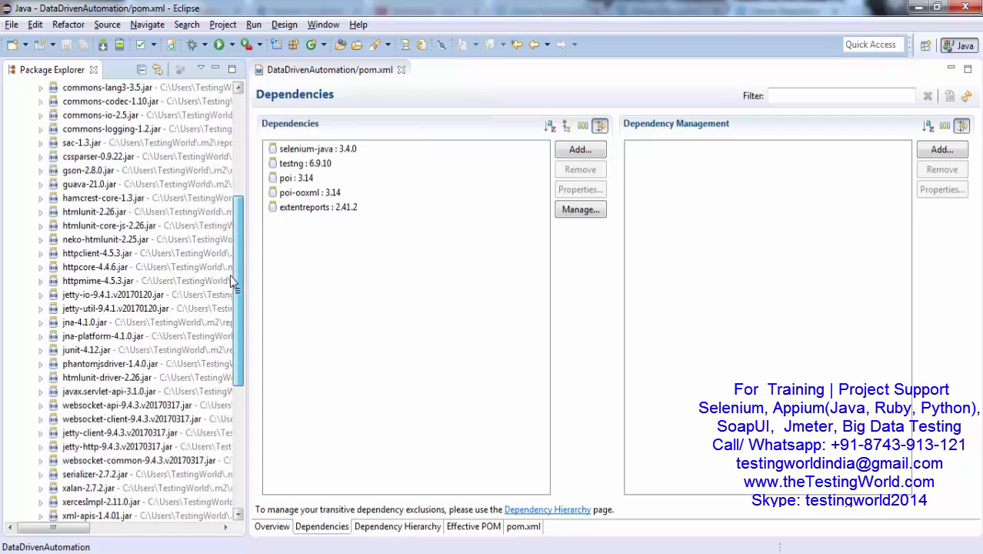
scroll(down, 3)
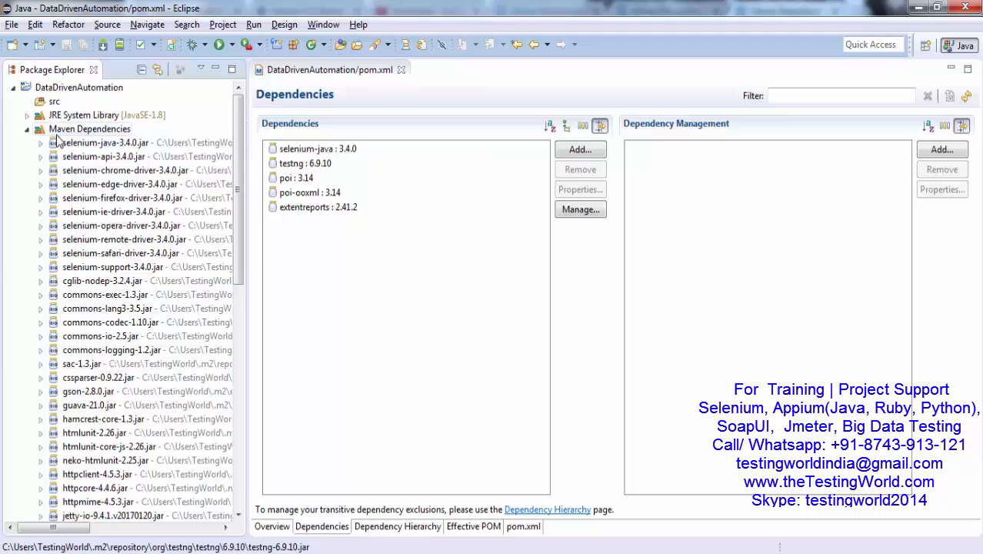
click(28, 129)
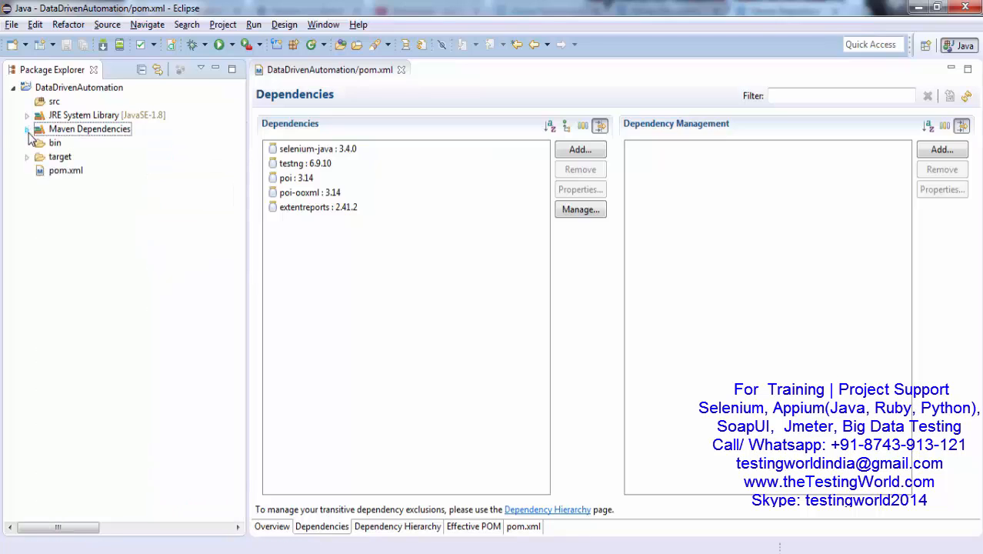